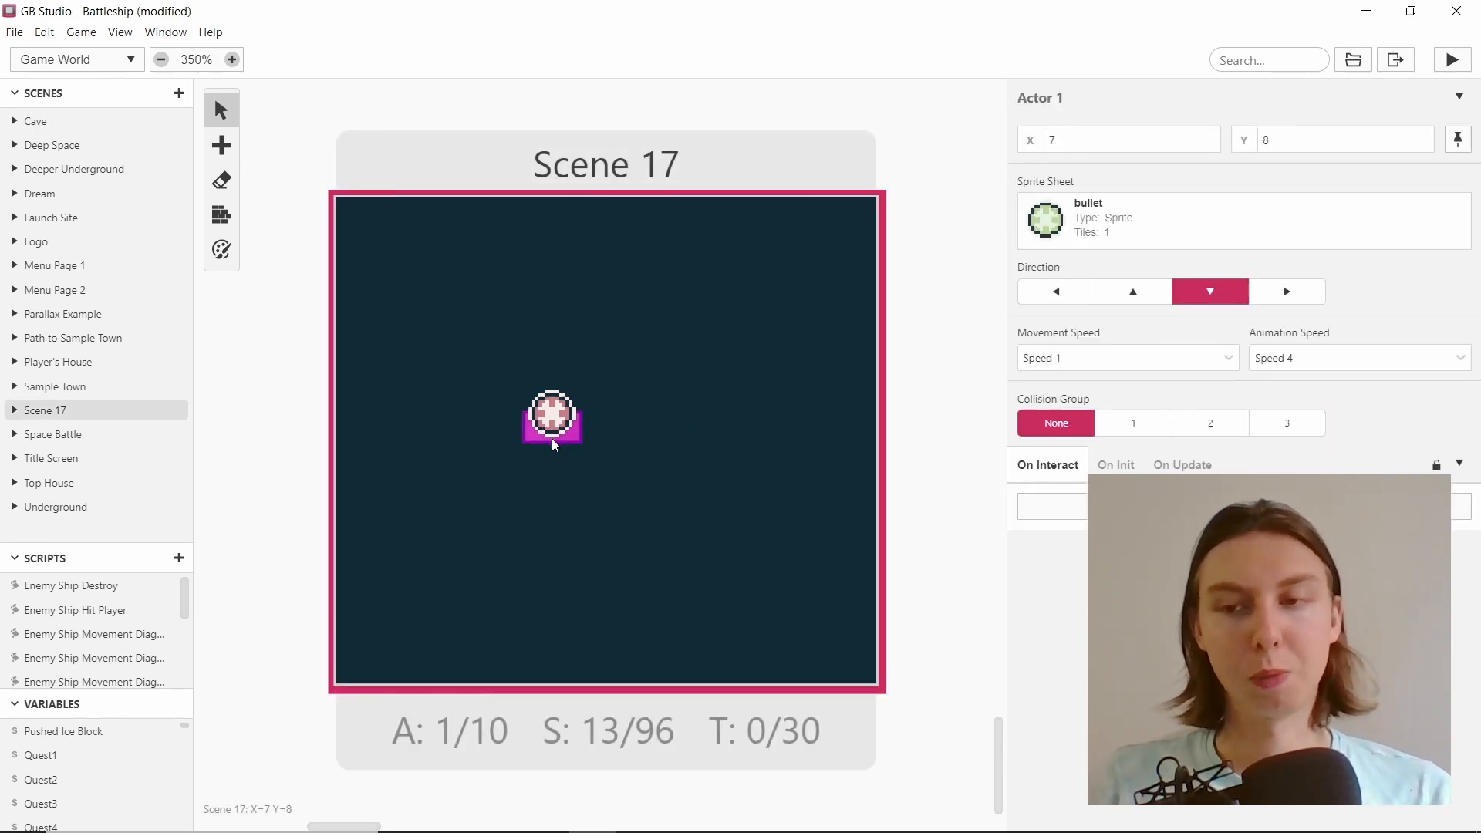
# - Reposition the bullet actor in Scene 17 over several drags until it rests at X 10, Y 8
pyautogui.moveTo(552, 421); pyautogui.dragTo(562, 421)
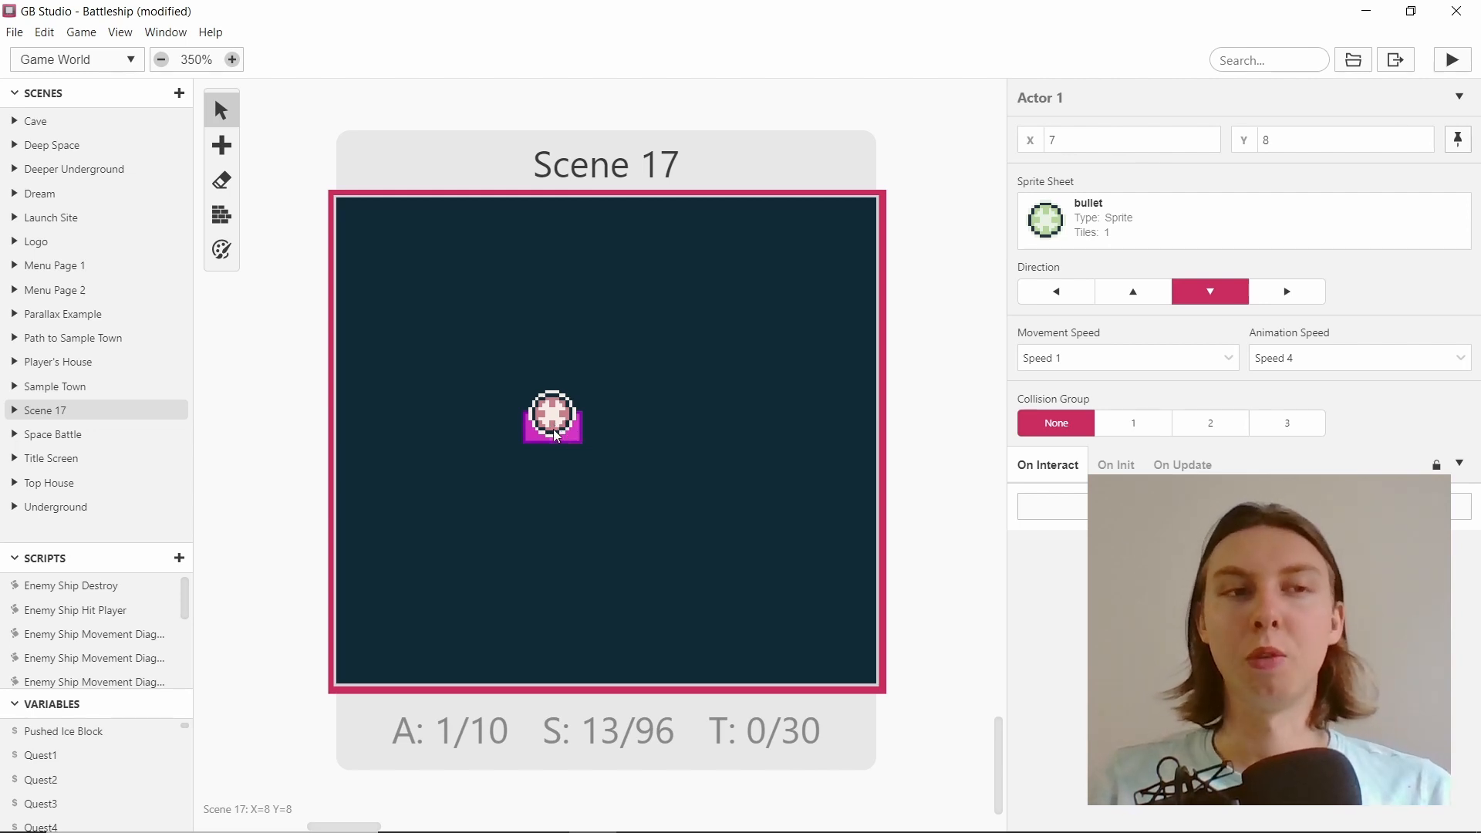
pyautogui.moveTo(553, 417); pyautogui.dragTo(606, 445)
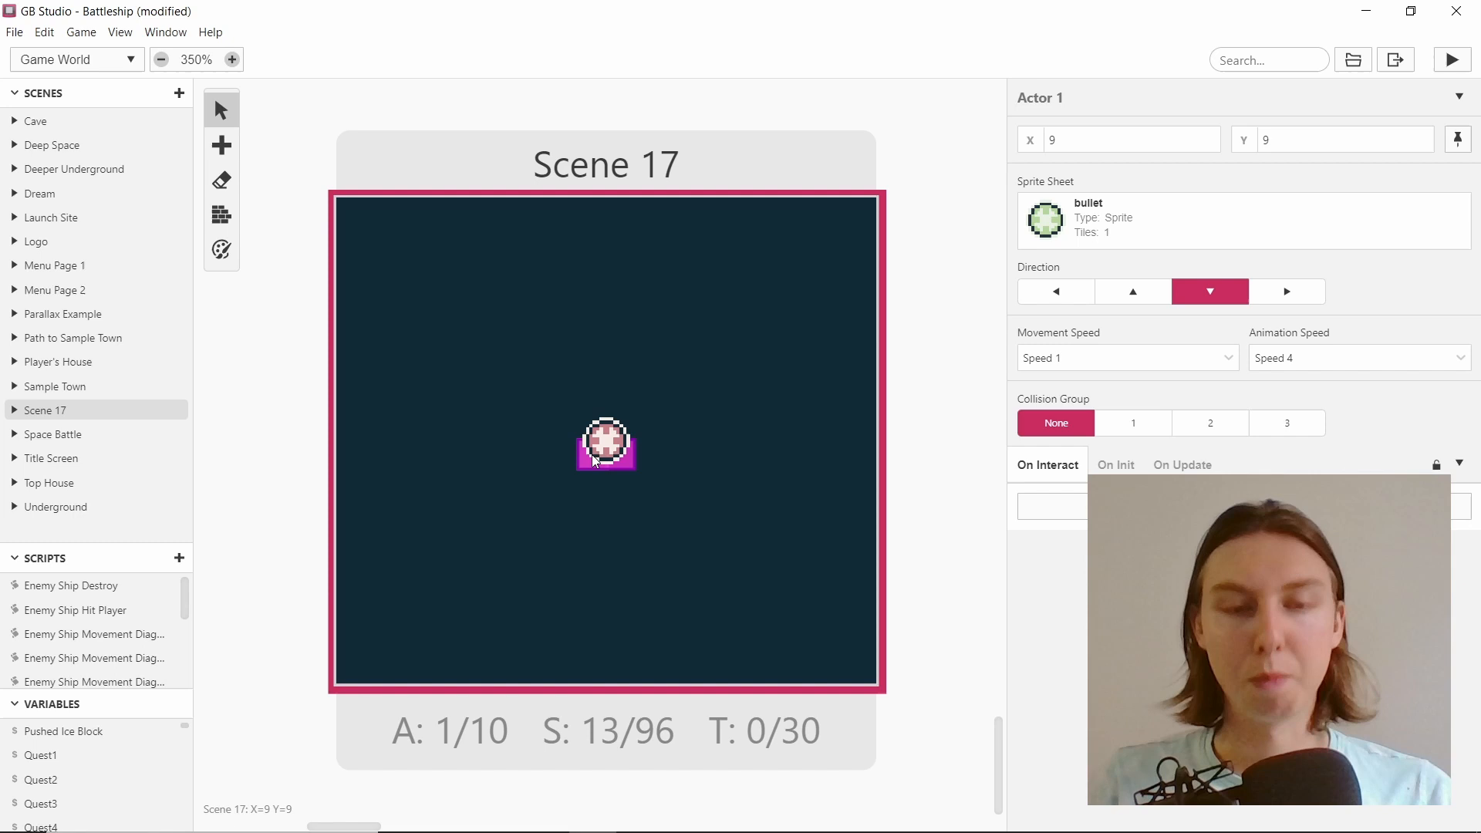
pyautogui.moveTo(568, 417)
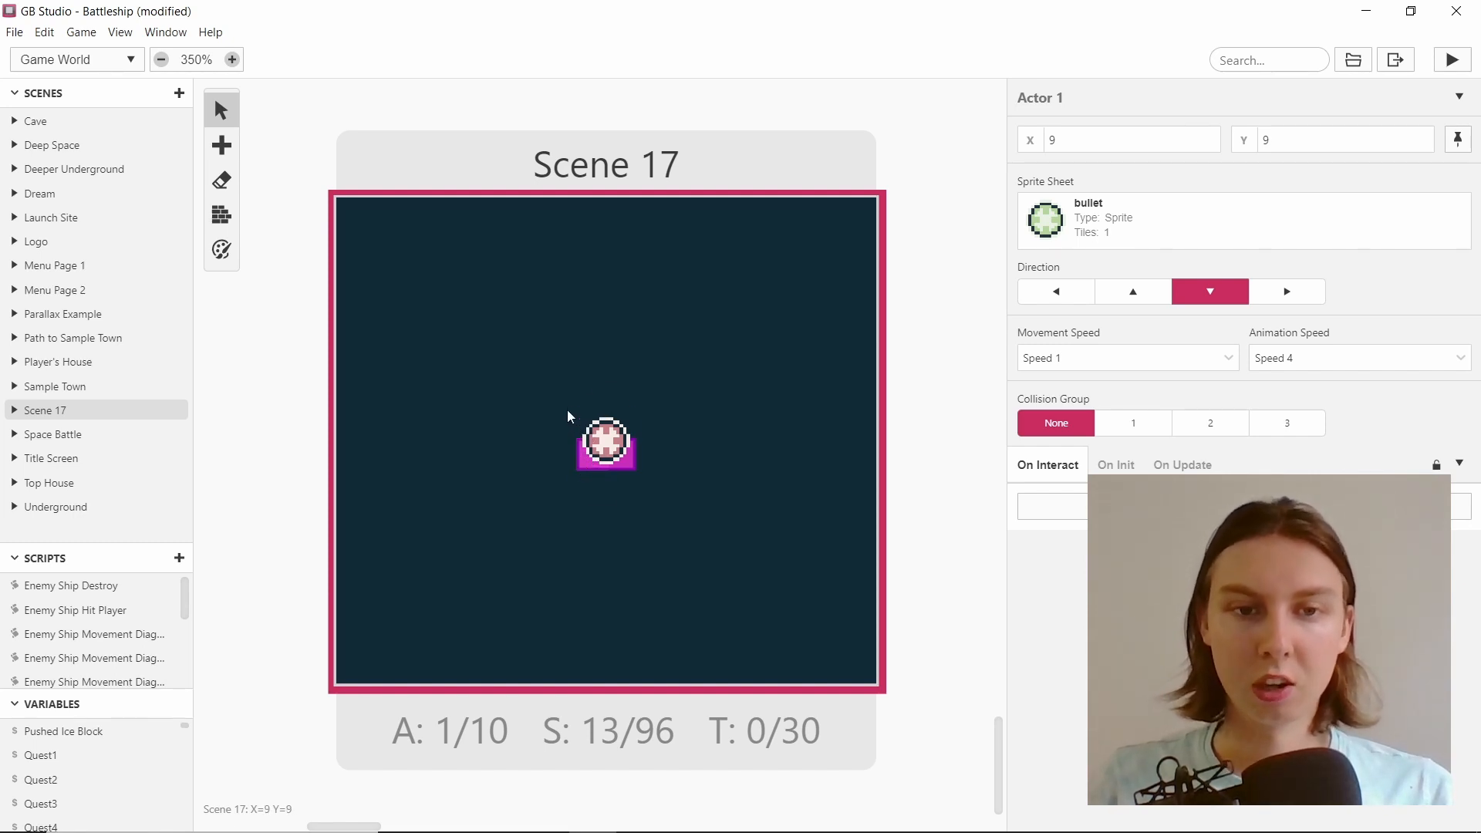
pyautogui.moveTo(605, 445); pyautogui.dragTo(580, 416)
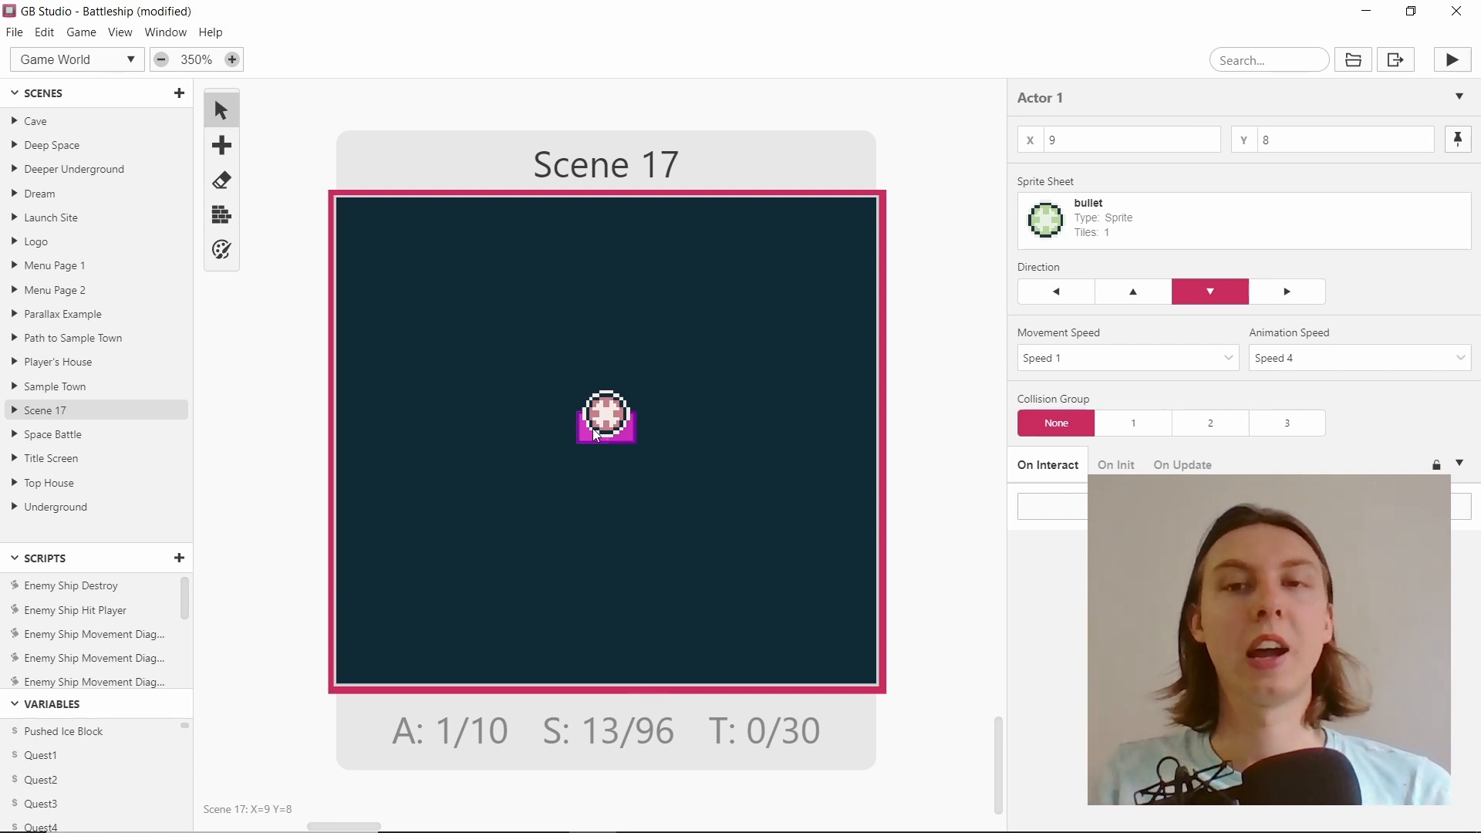
pyautogui.moveTo(606, 420); pyautogui.dragTo(633, 418)
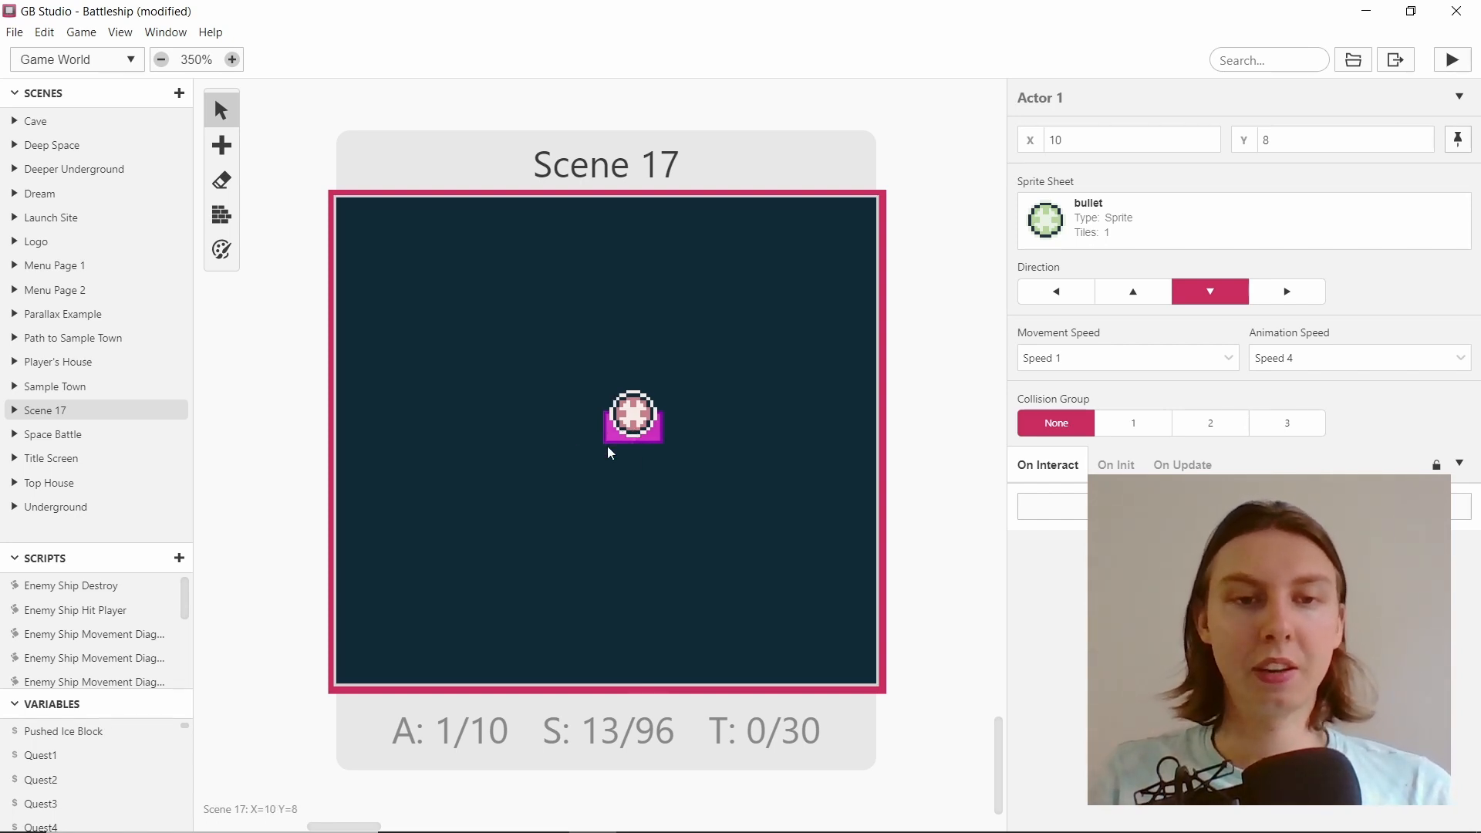
pyautogui.moveTo(632, 421); pyautogui.dragTo(579, 444)
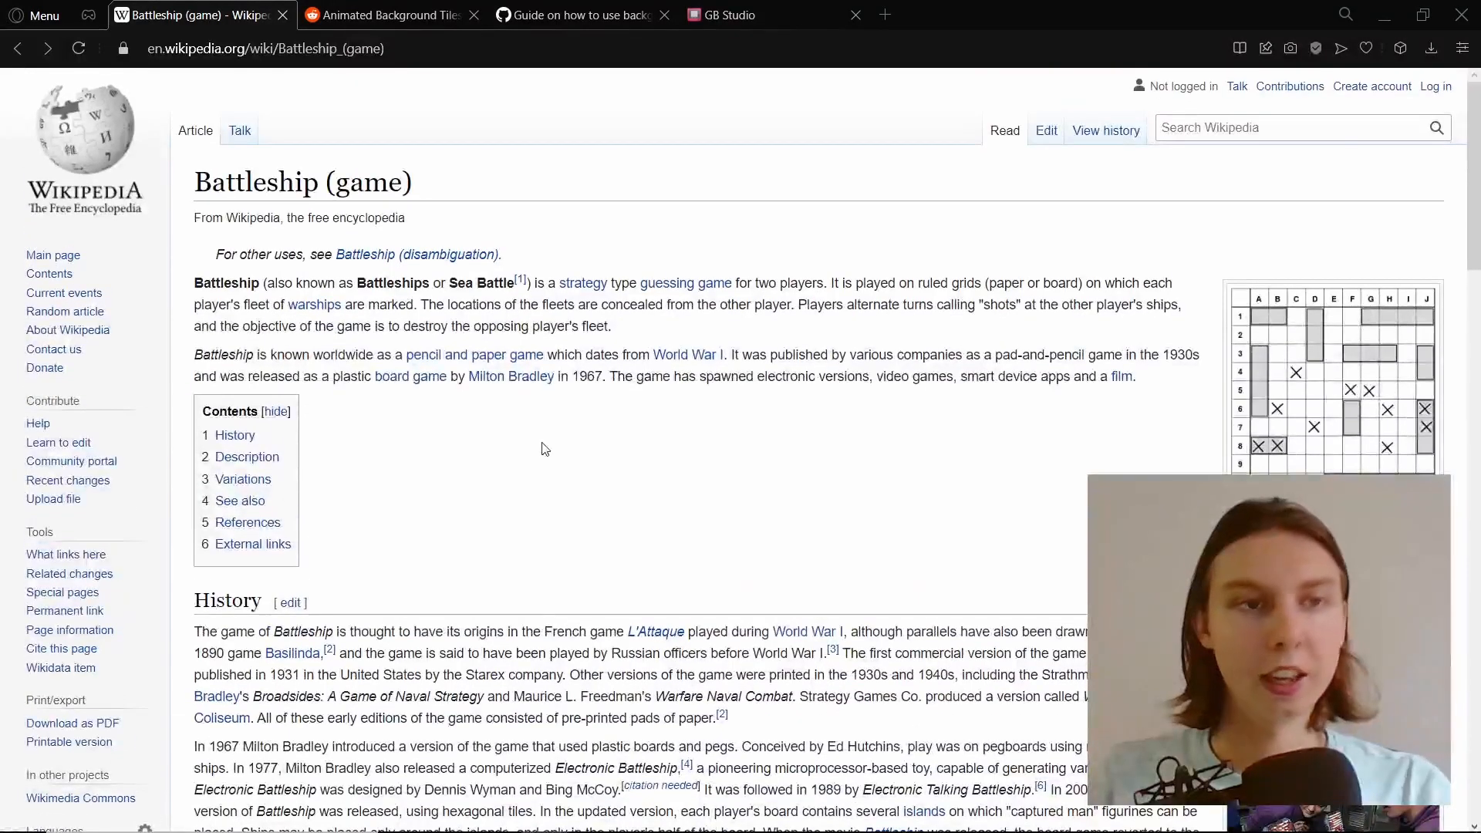
pyautogui.scroll(-3)
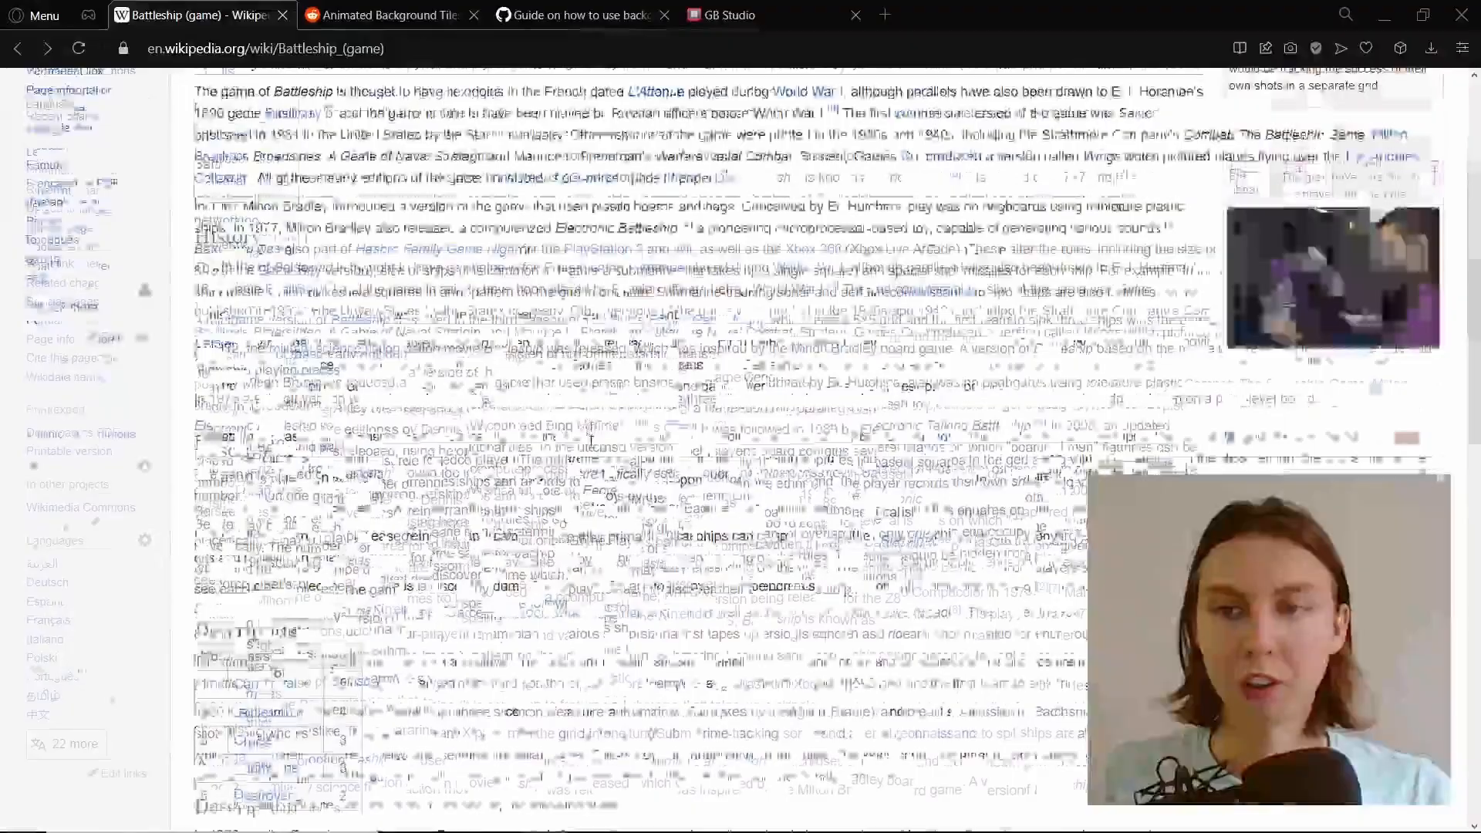
pyautogui.scroll(-3)
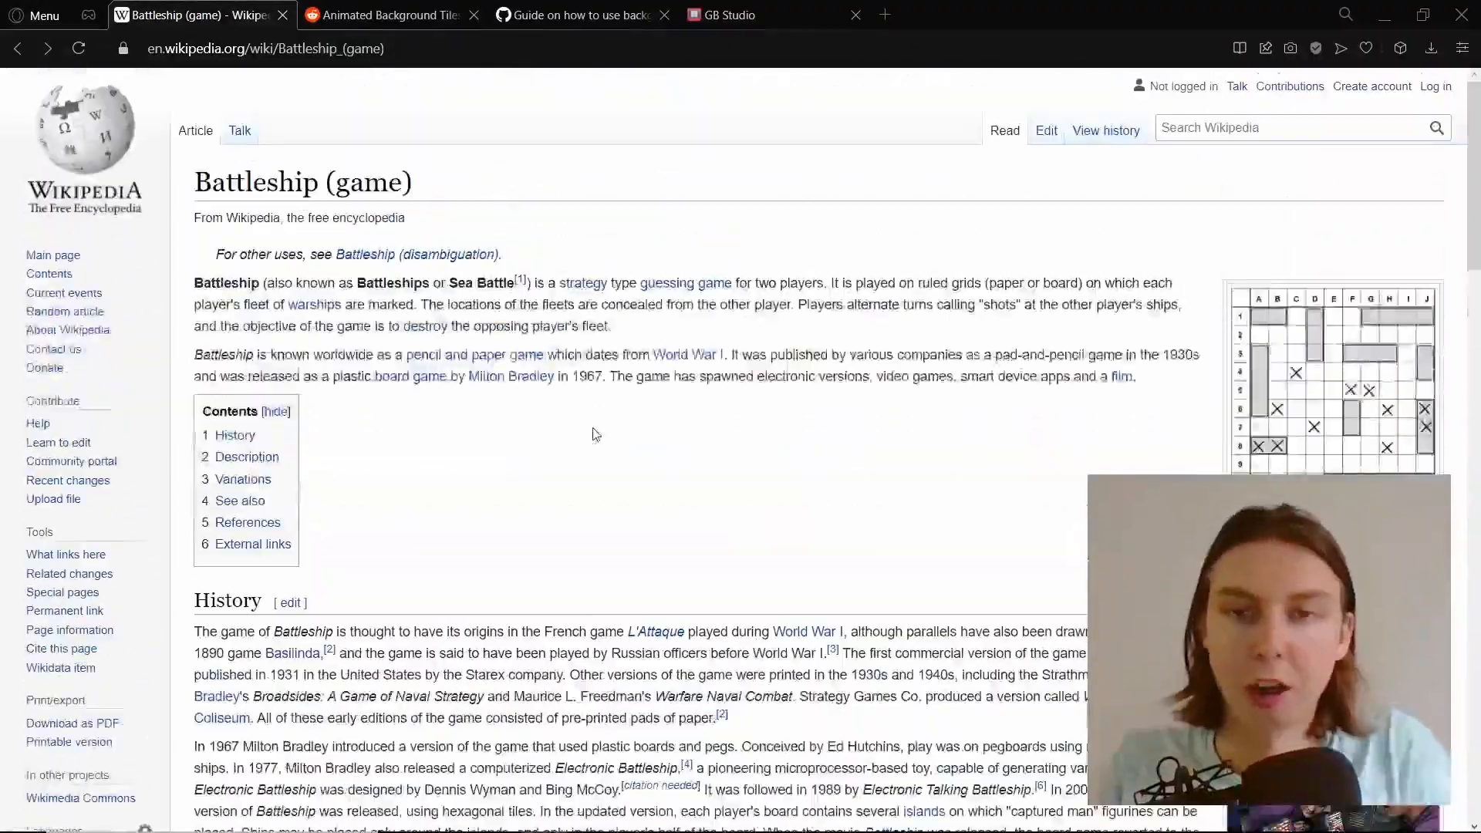
pyautogui.scroll(-3)
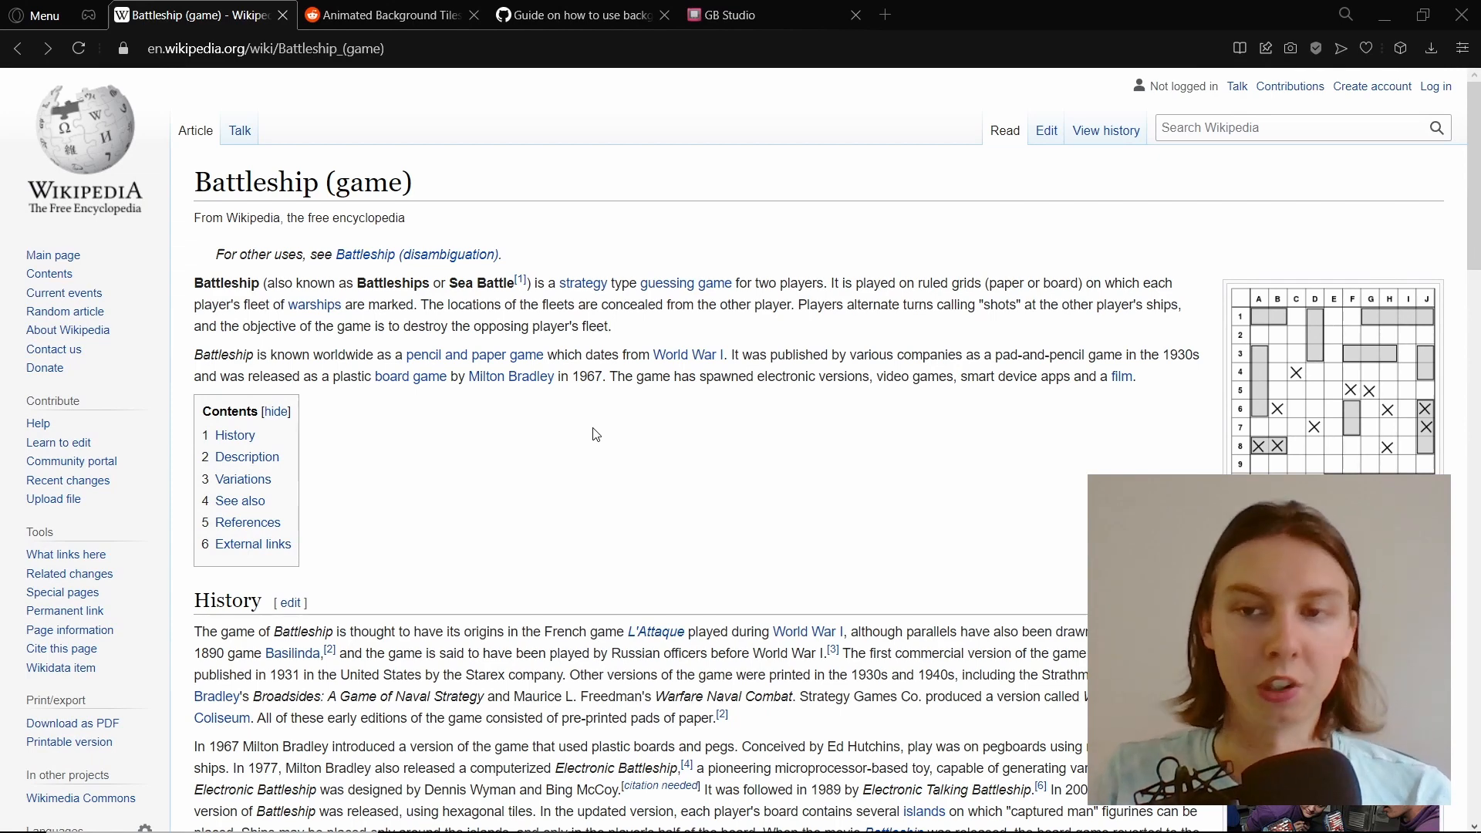
pyautogui.scroll(-3)
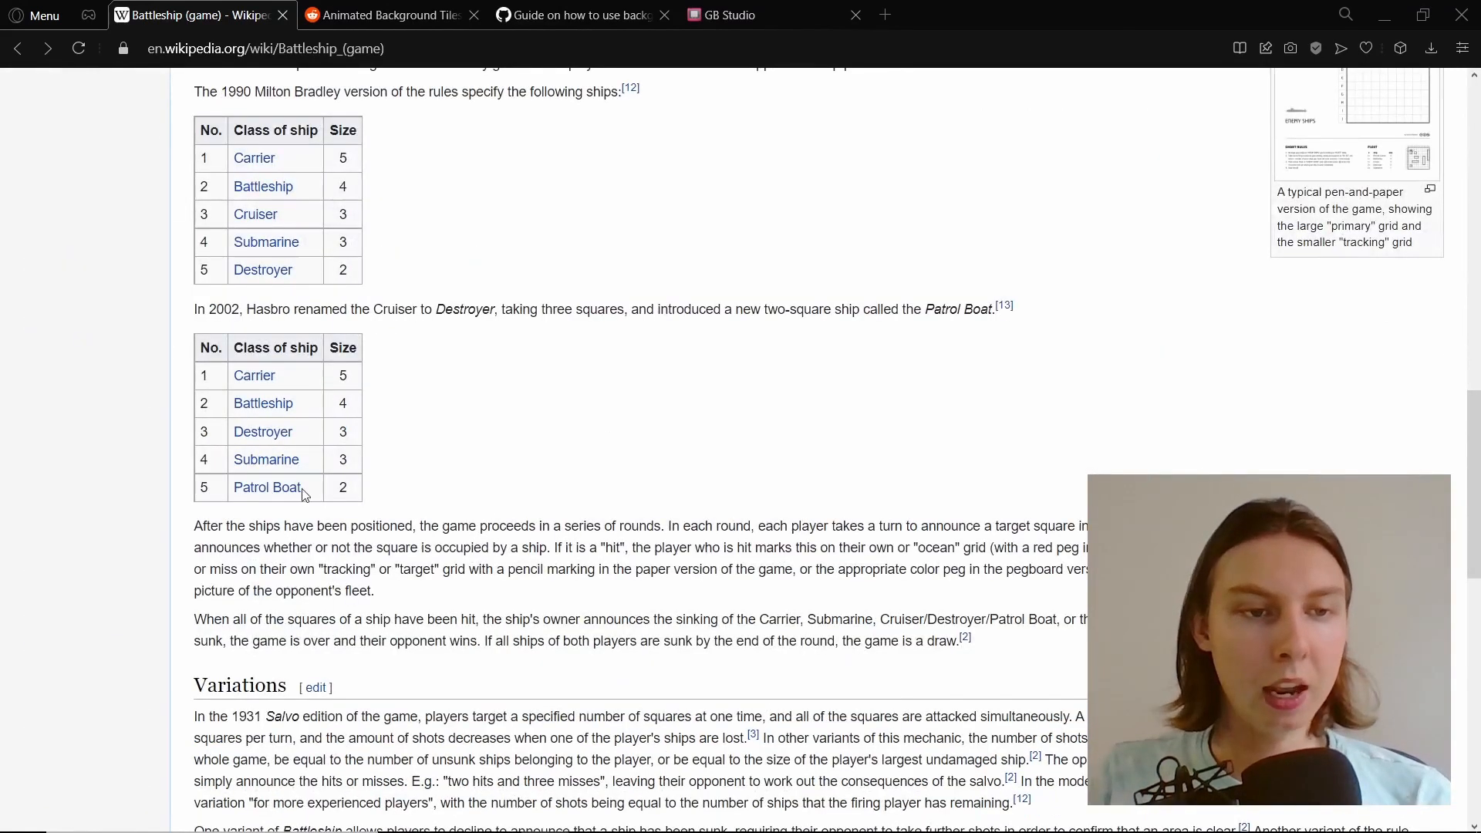
pyautogui.moveTo(193, 308); pyautogui.dragTo(421, 308)
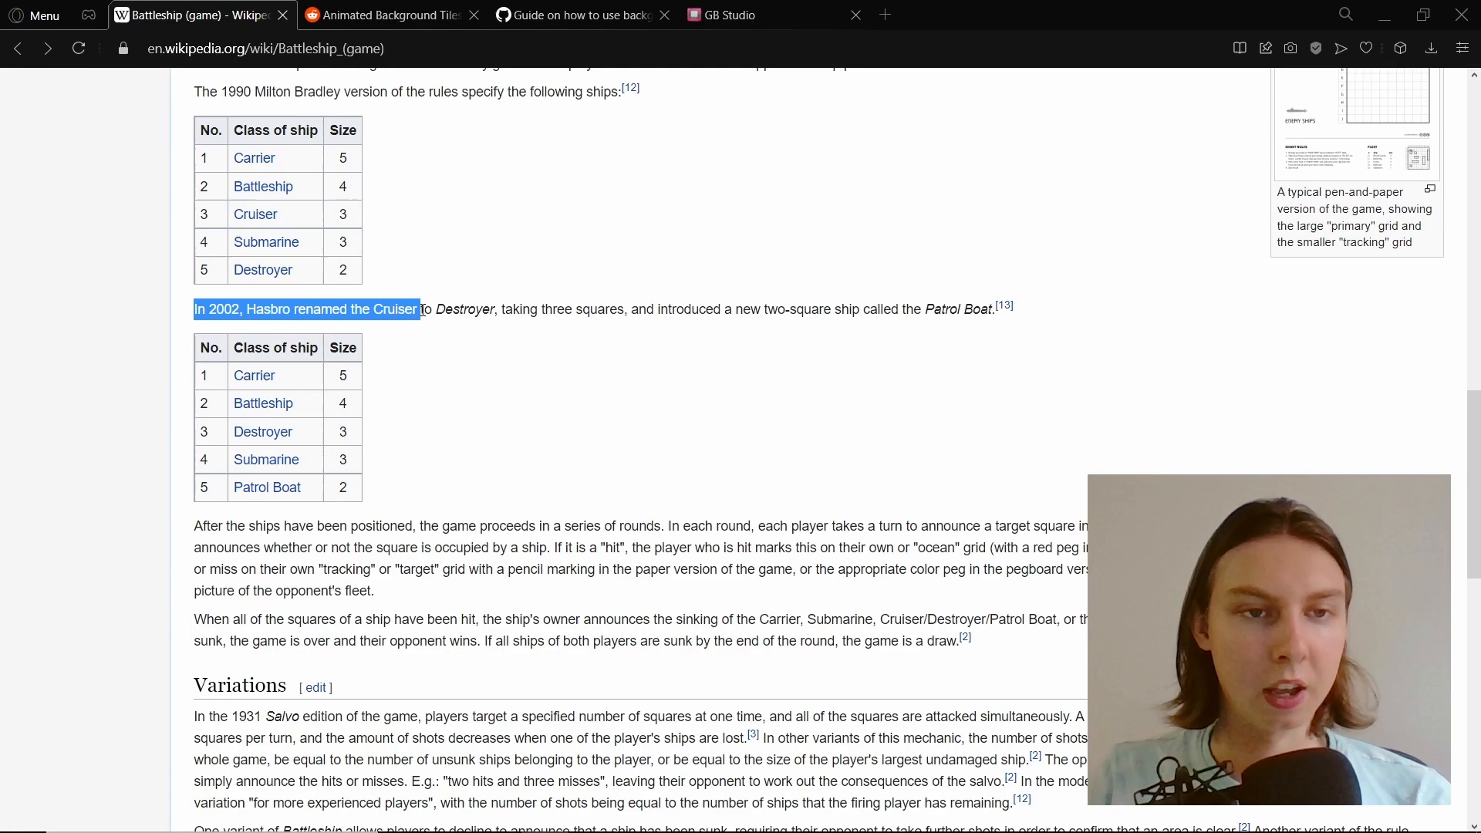
pyautogui.scroll(-3)
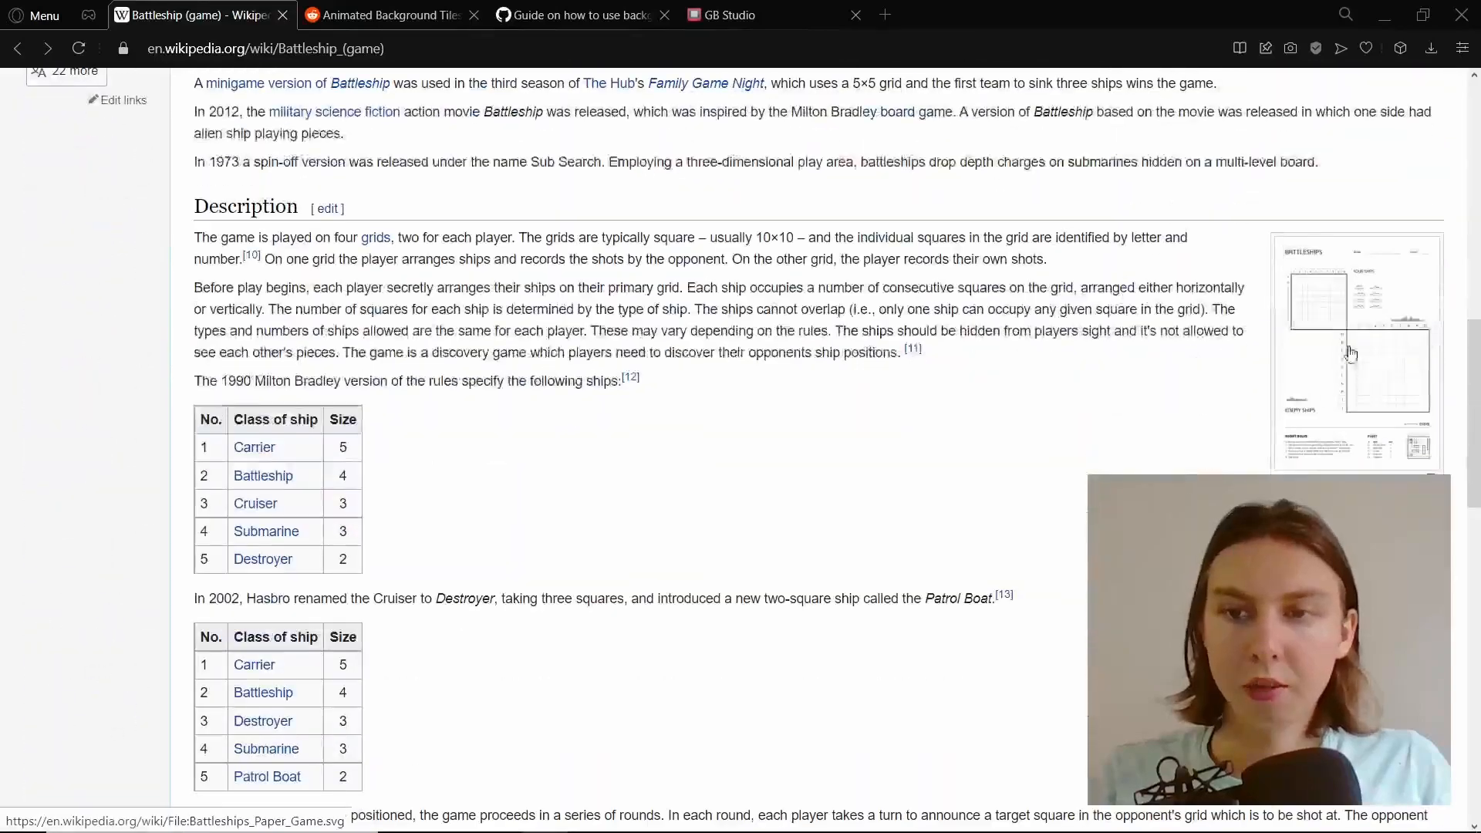
pyautogui.click(1352, 349)
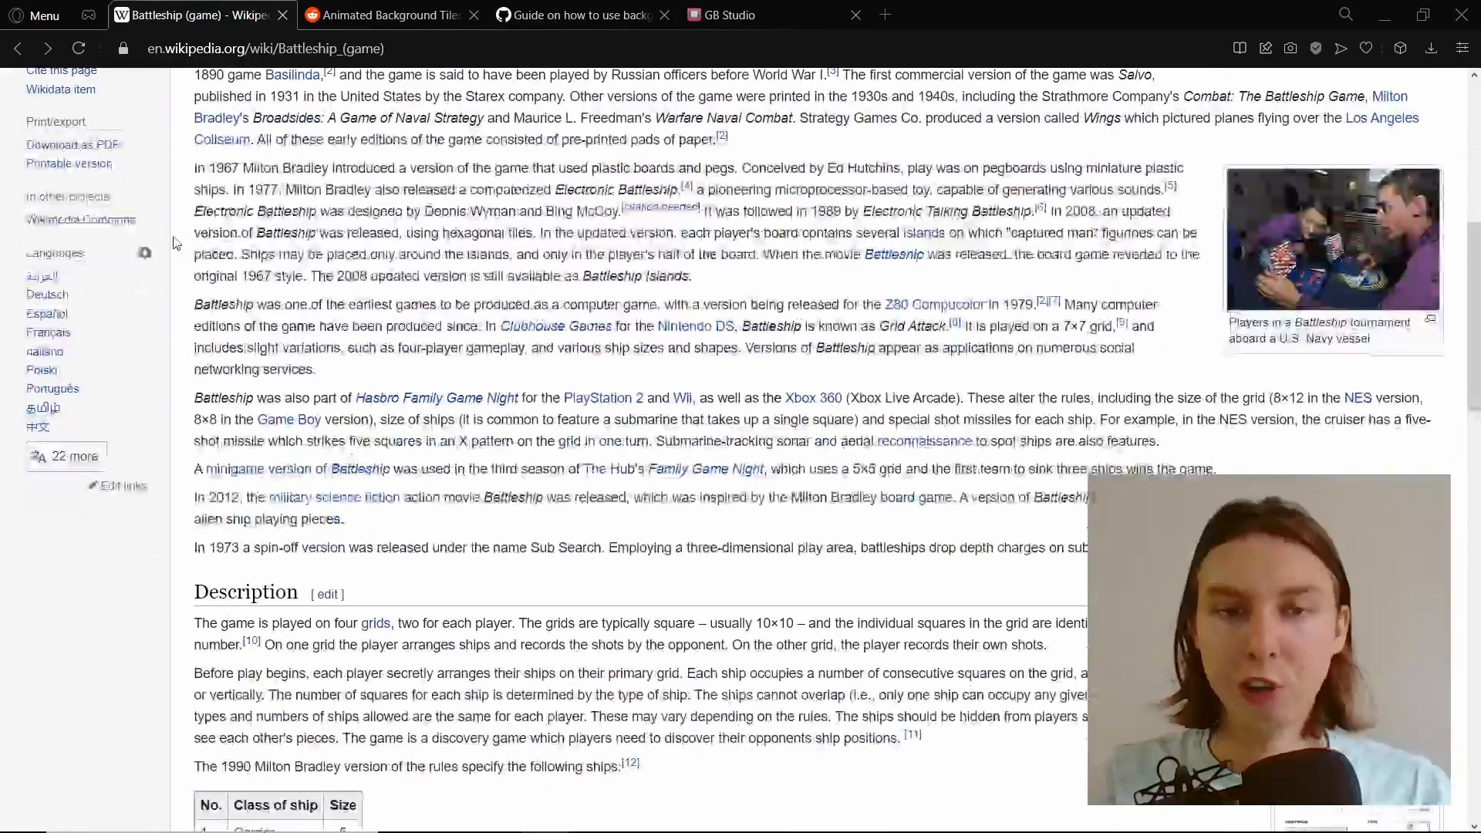
pyautogui.scroll(-3)
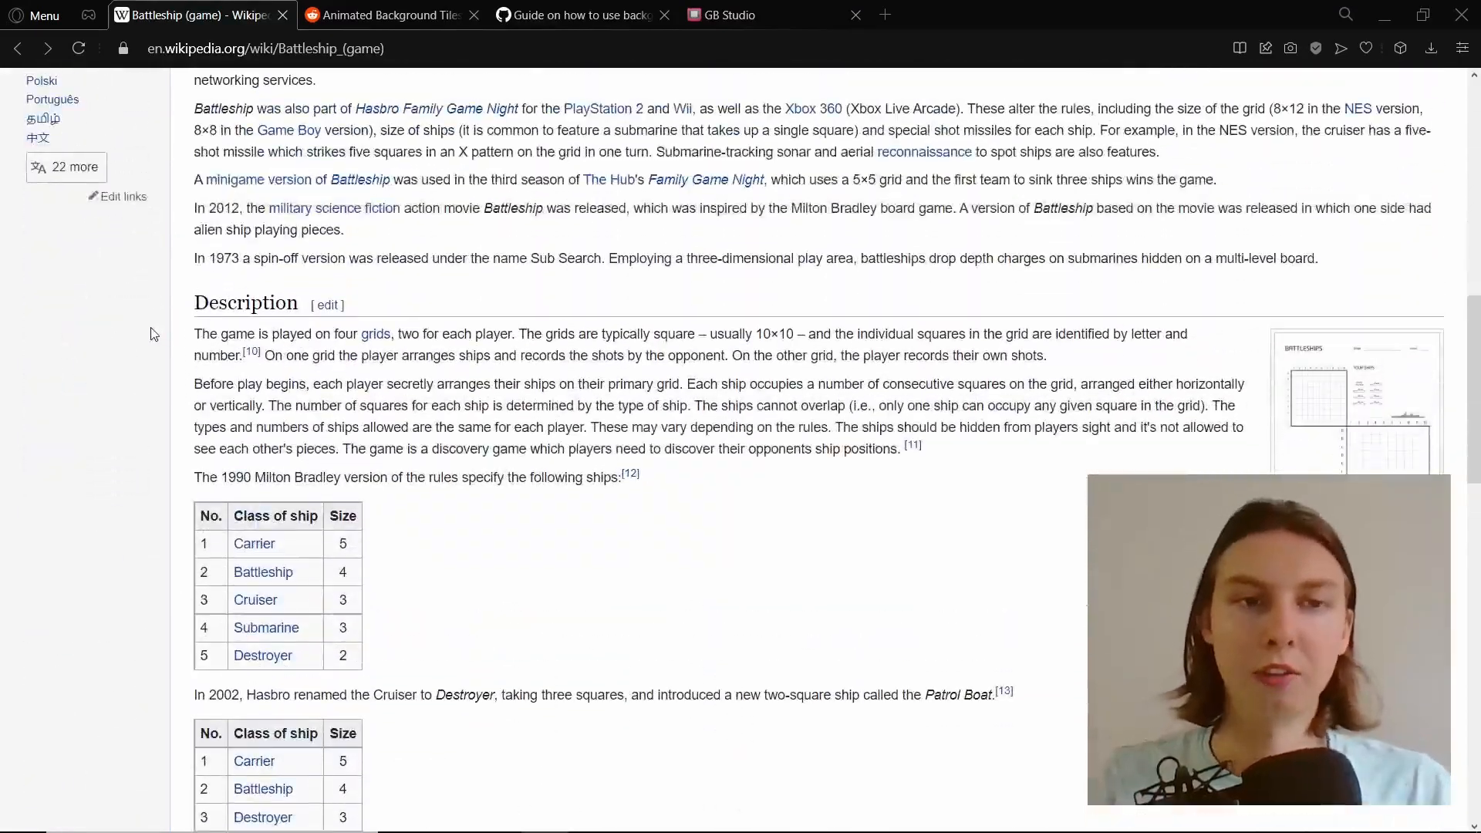
pyautogui.scroll(-3)
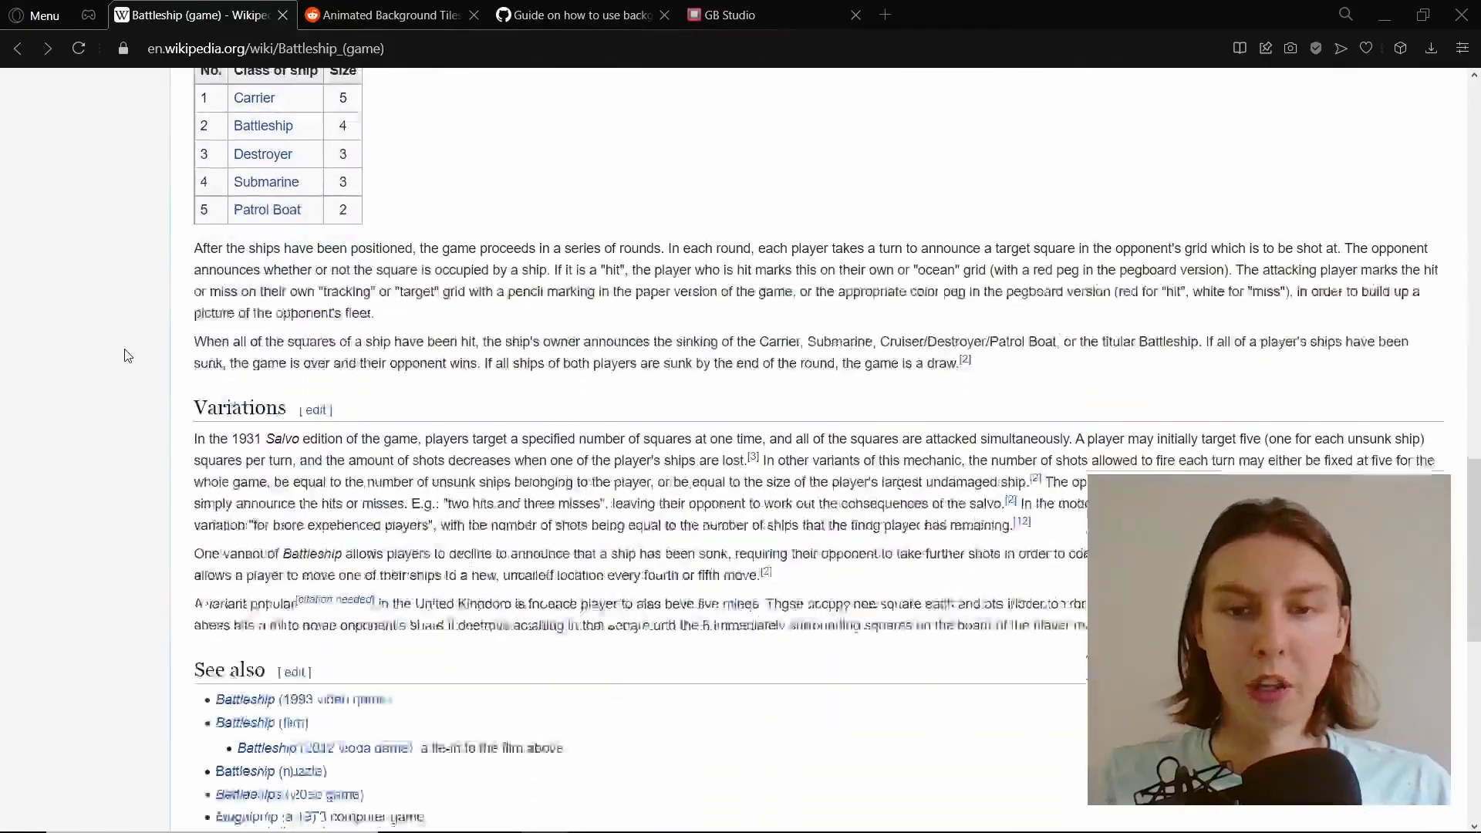
pyautogui.scroll(-3)
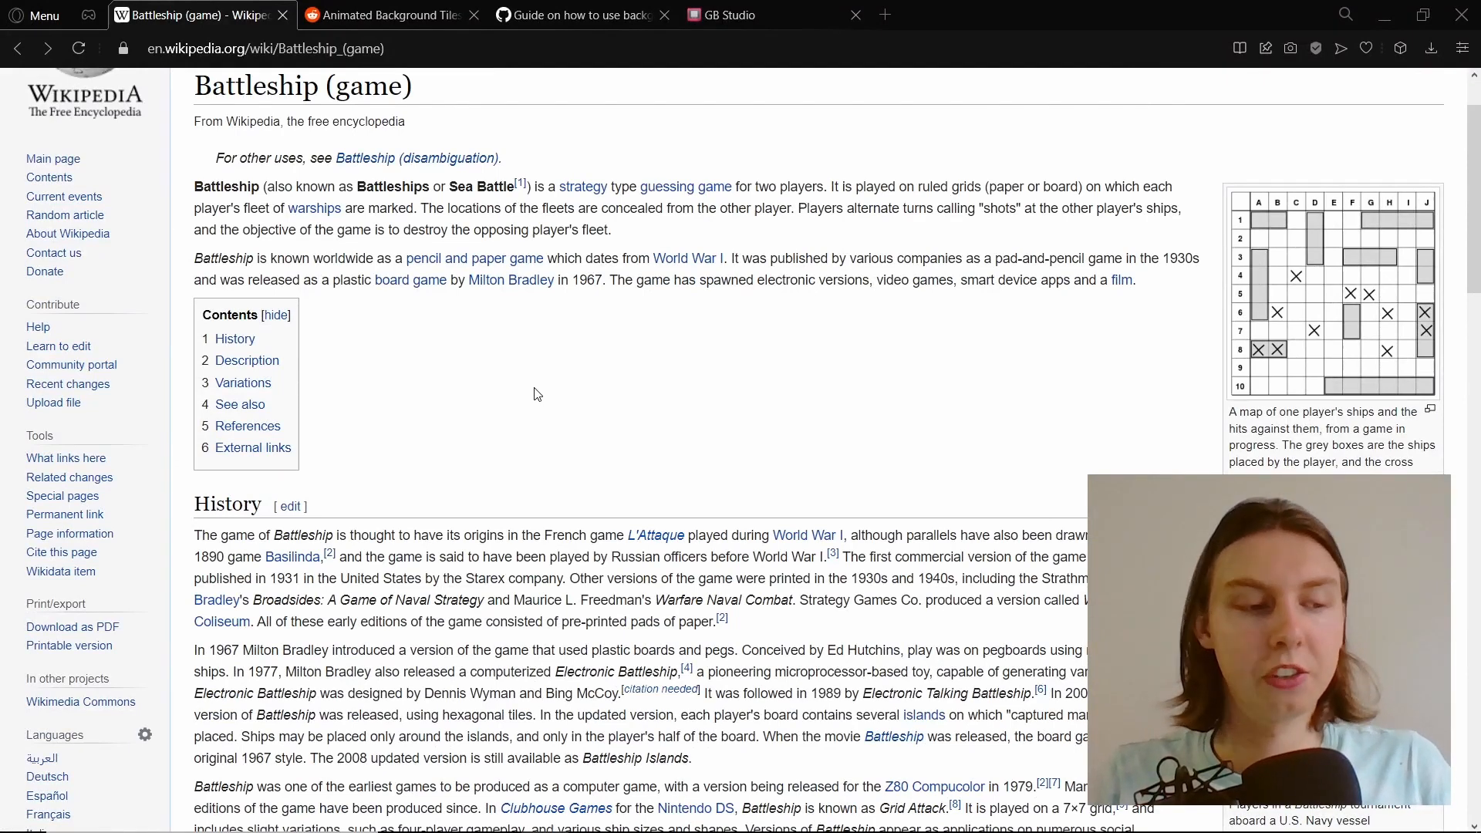
pyautogui.moveTo(588, 401)
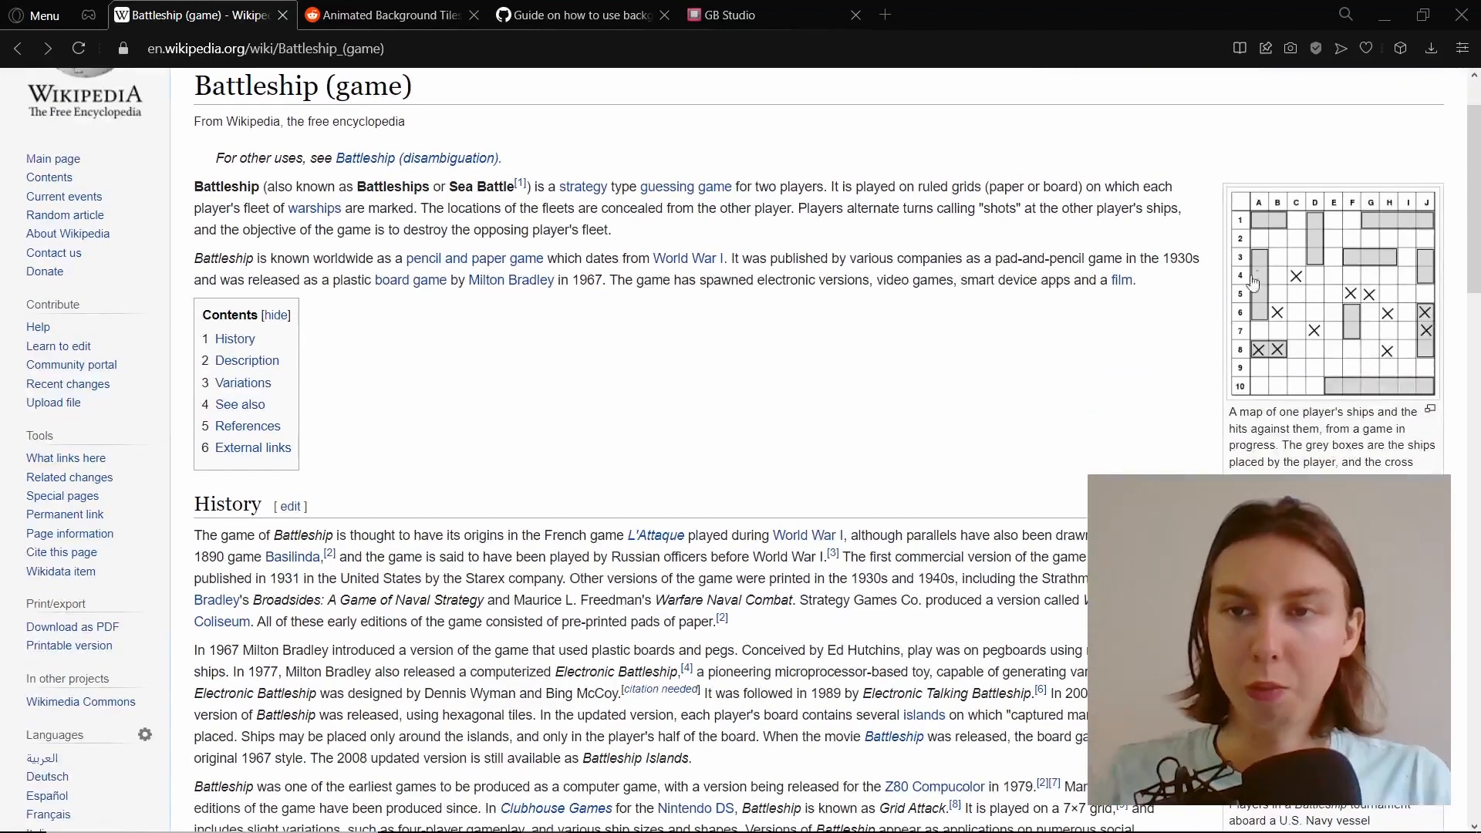
pyautogui.moveTo(1254, 363)
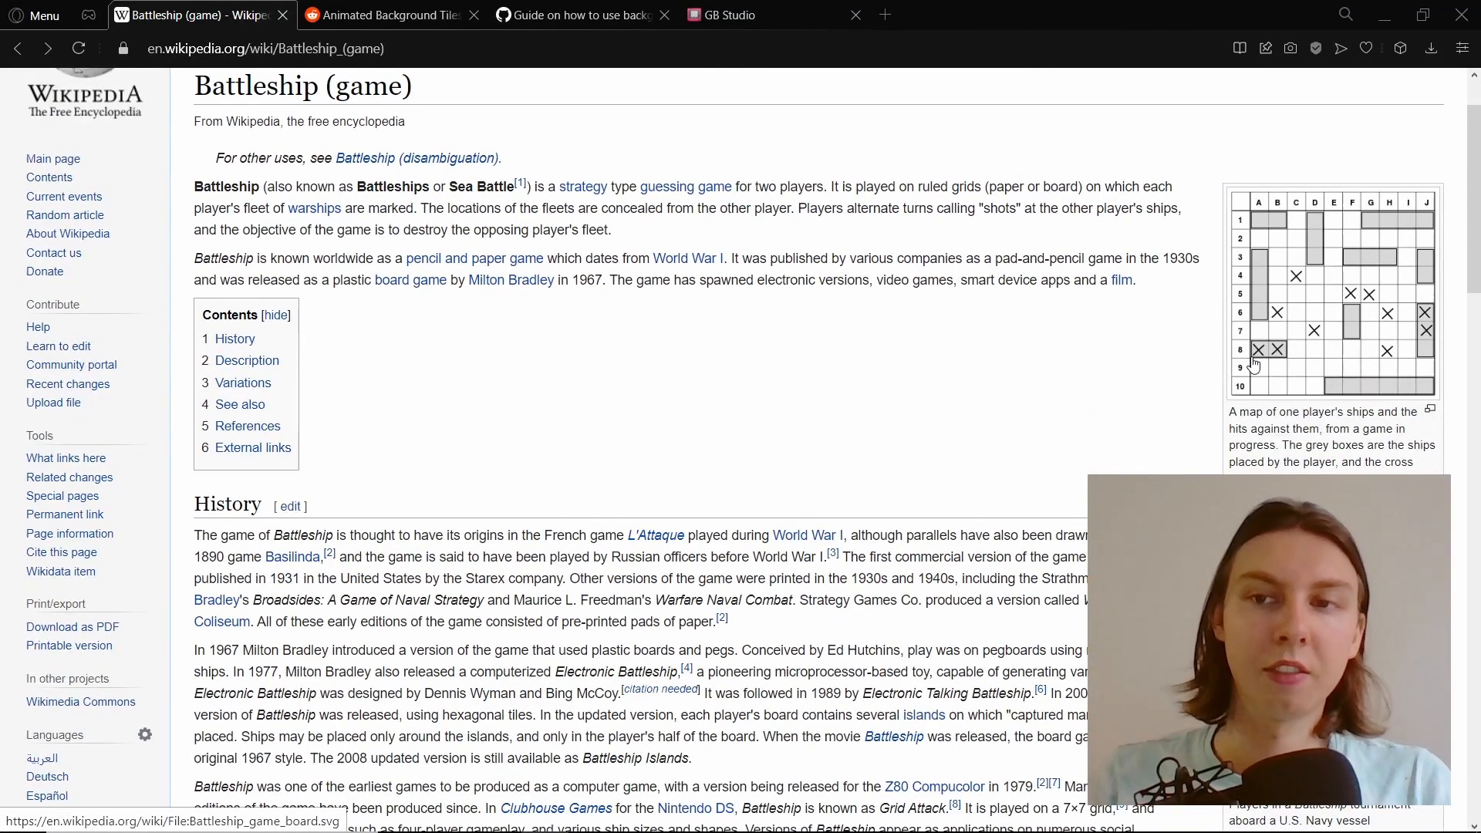
pyautogui.moveTo(1302, 325)
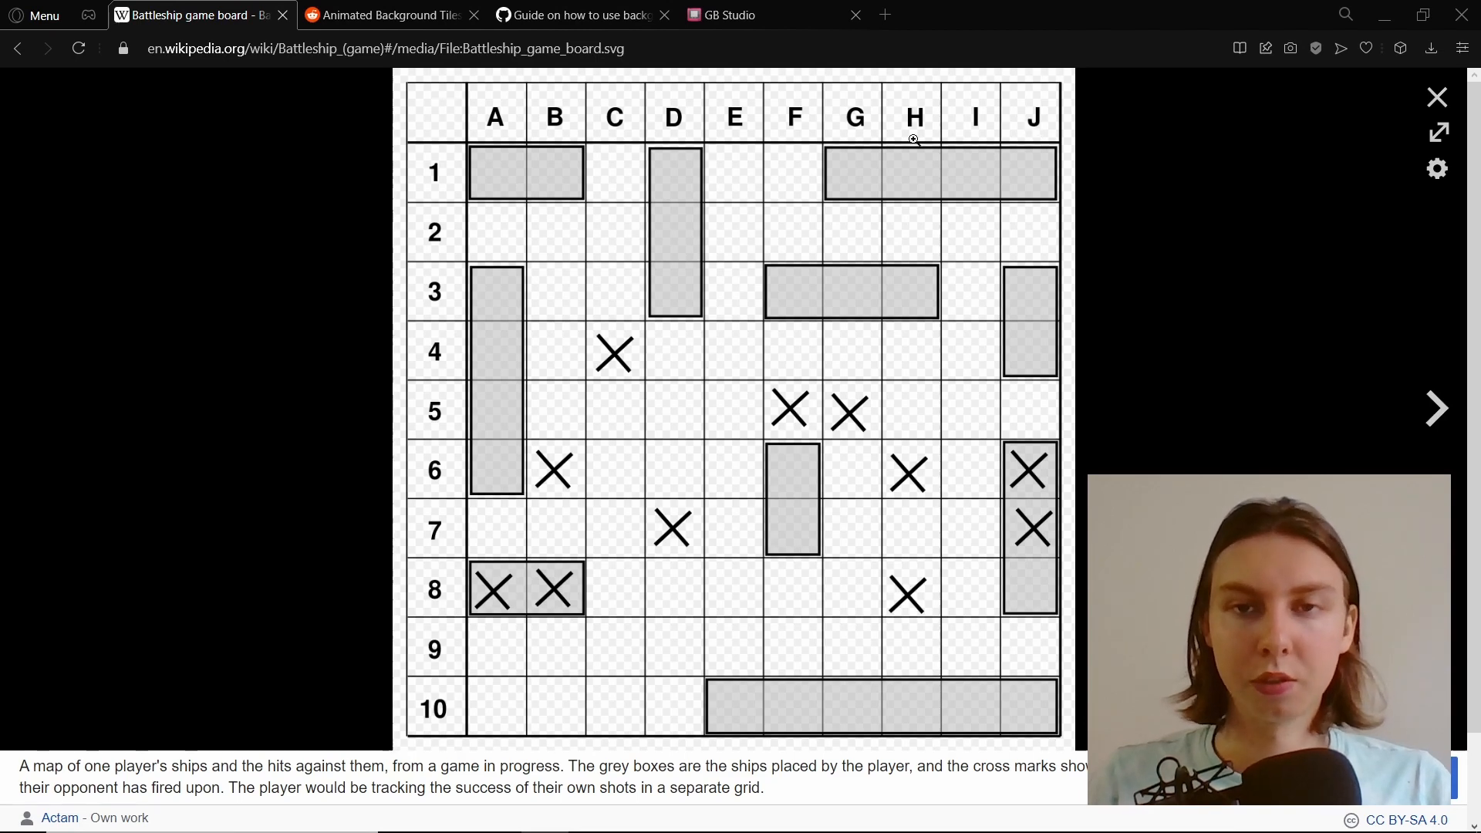
pyautogui.moveTo(734, 176)
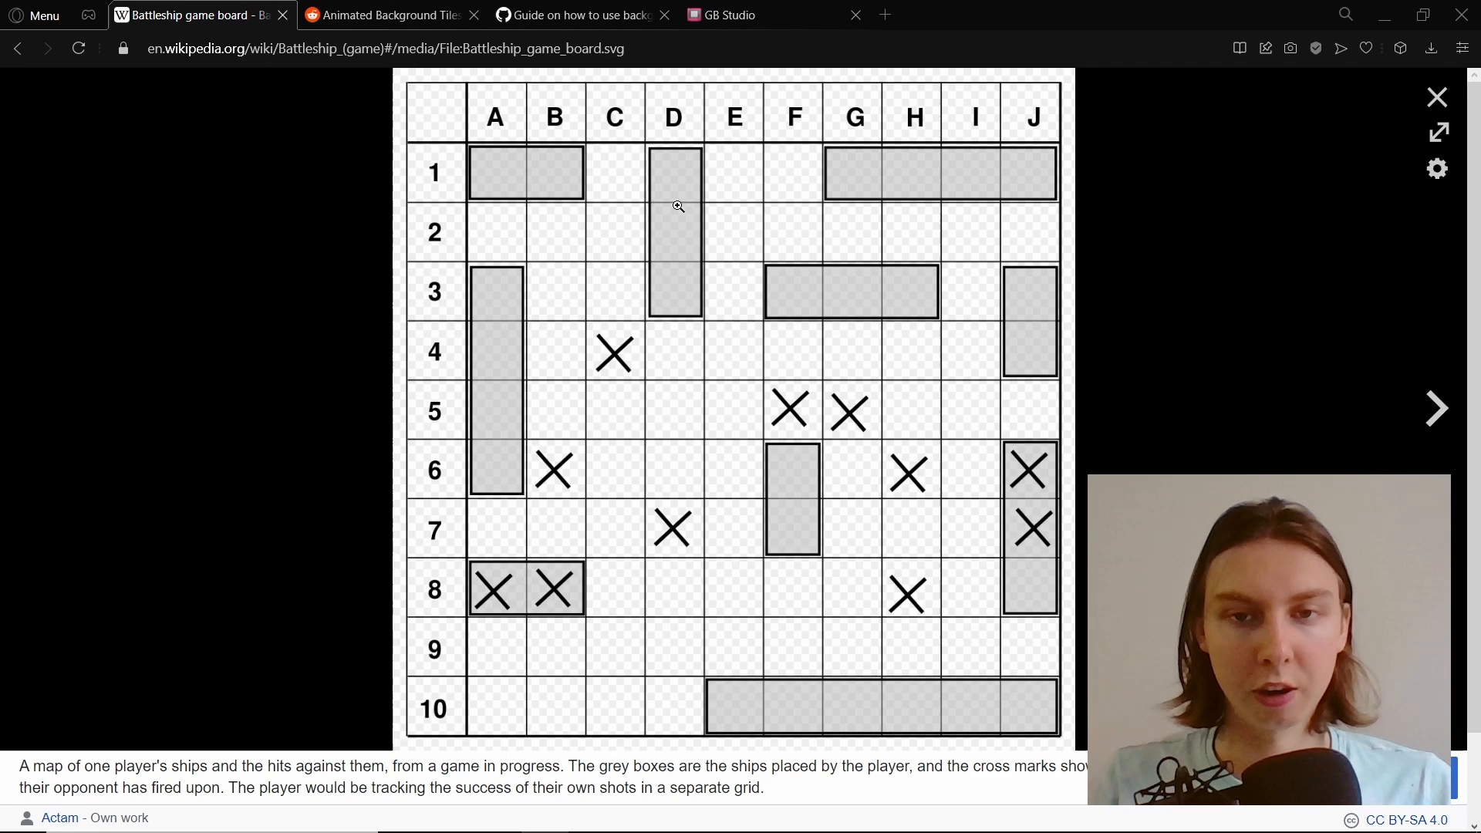
pyautogui.moveTo(492, 172)
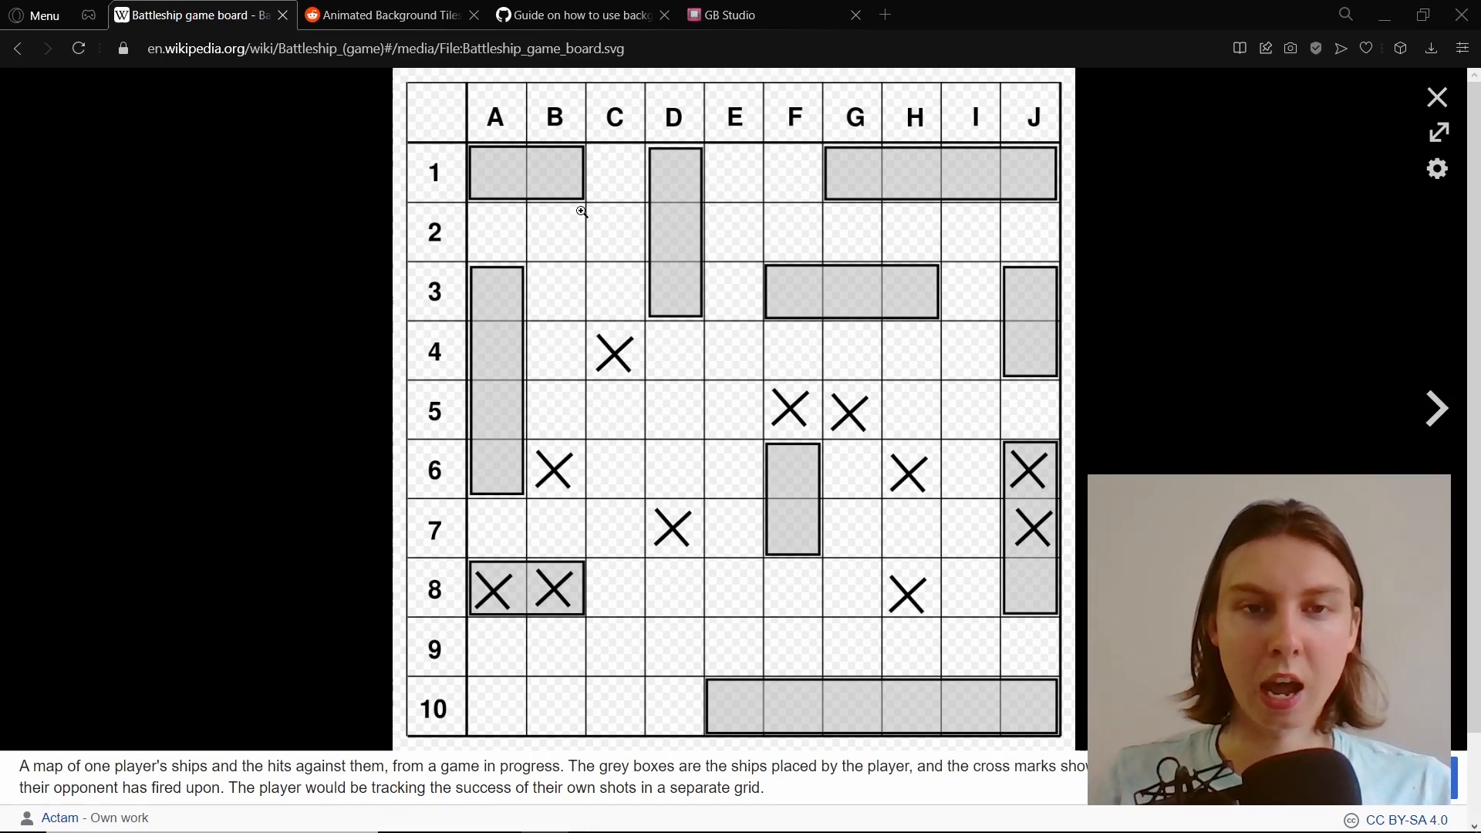
pyautogui.moveTo(545, 223)
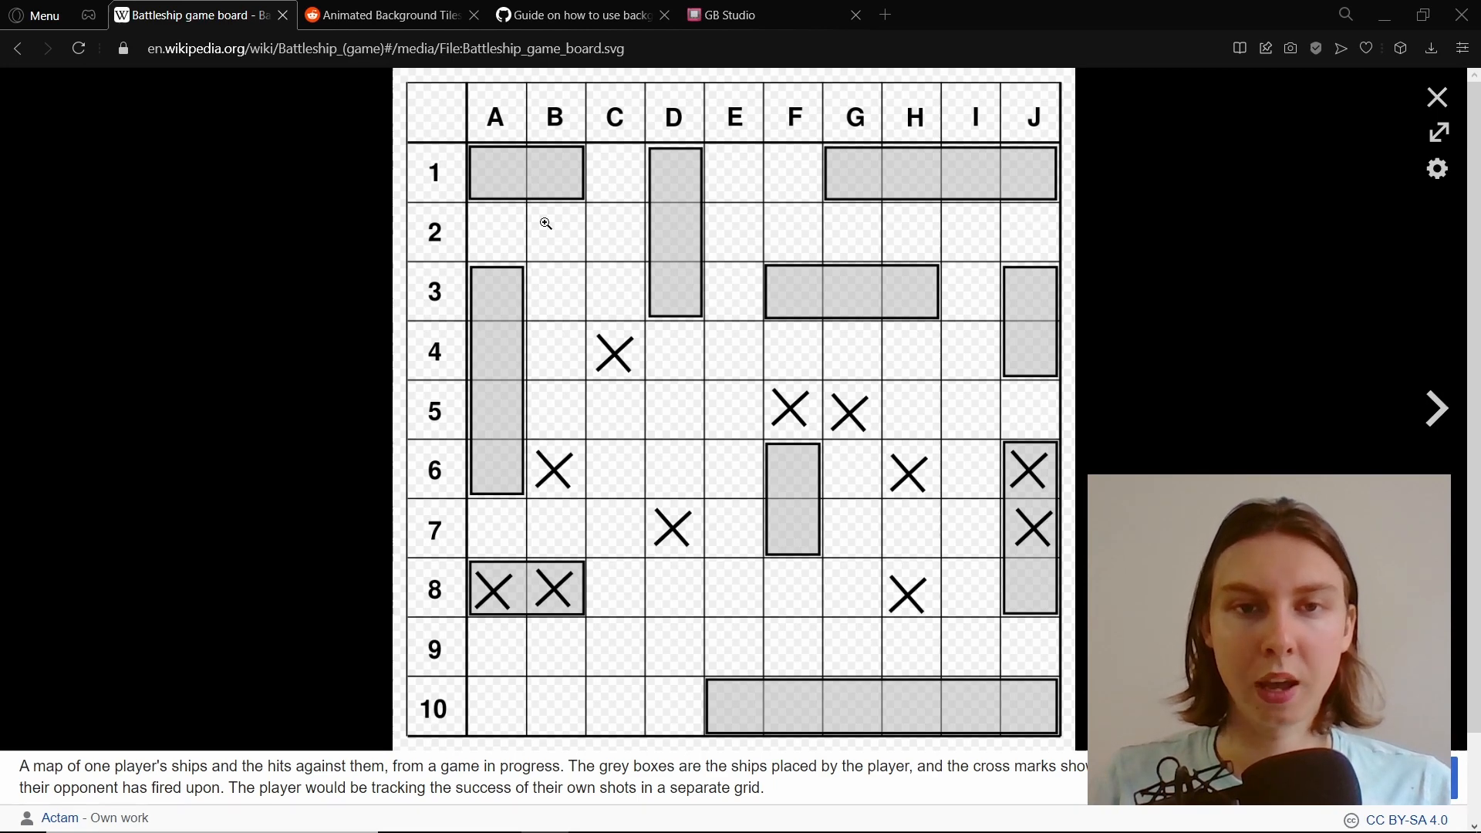
pyautogui.moveTo(724, 225)
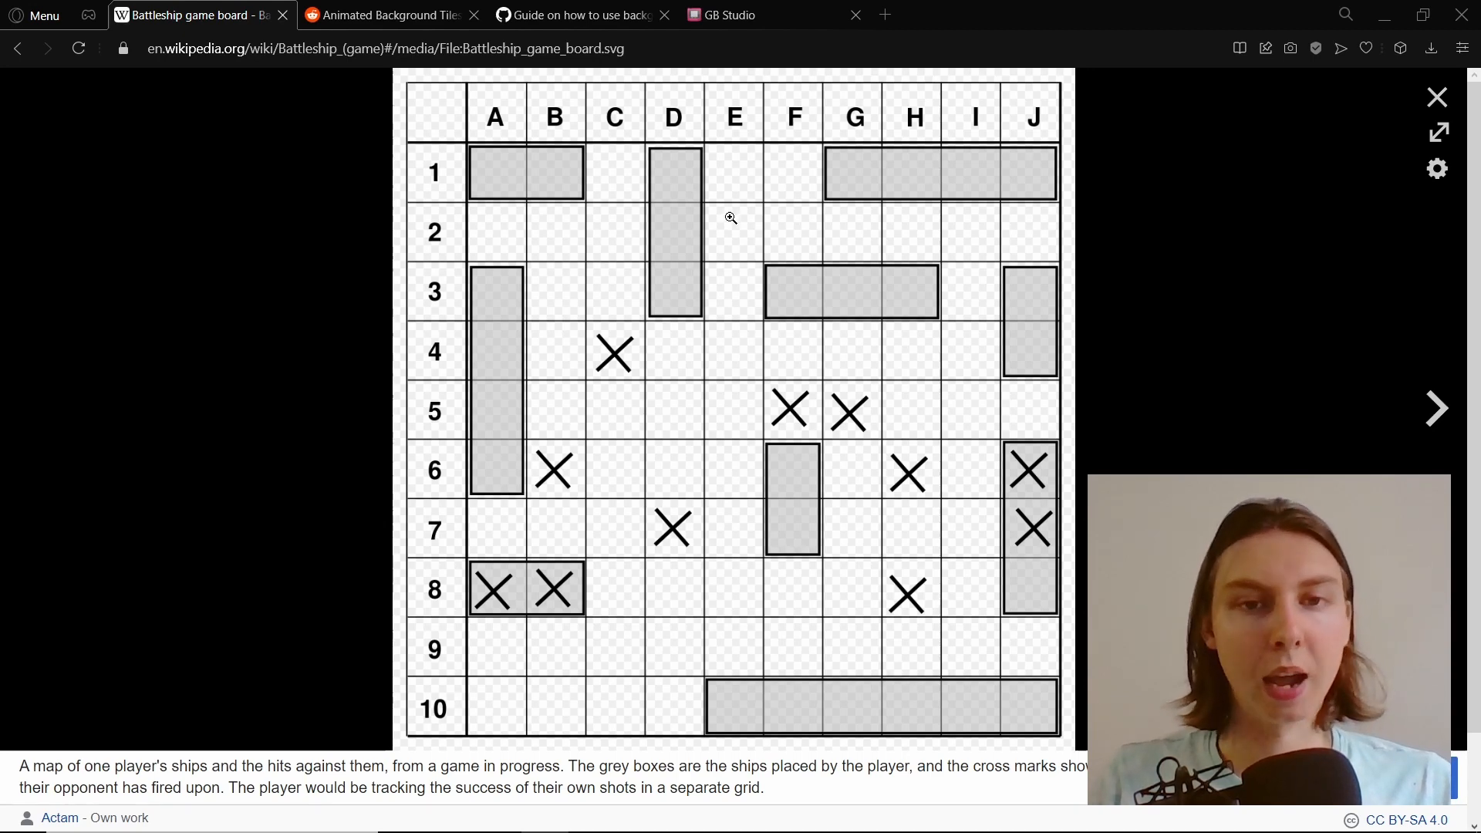
# - Look over the enlarged 10×10 Battleship board with its grey ships and hit marks
pyautogui.scroll(-3)
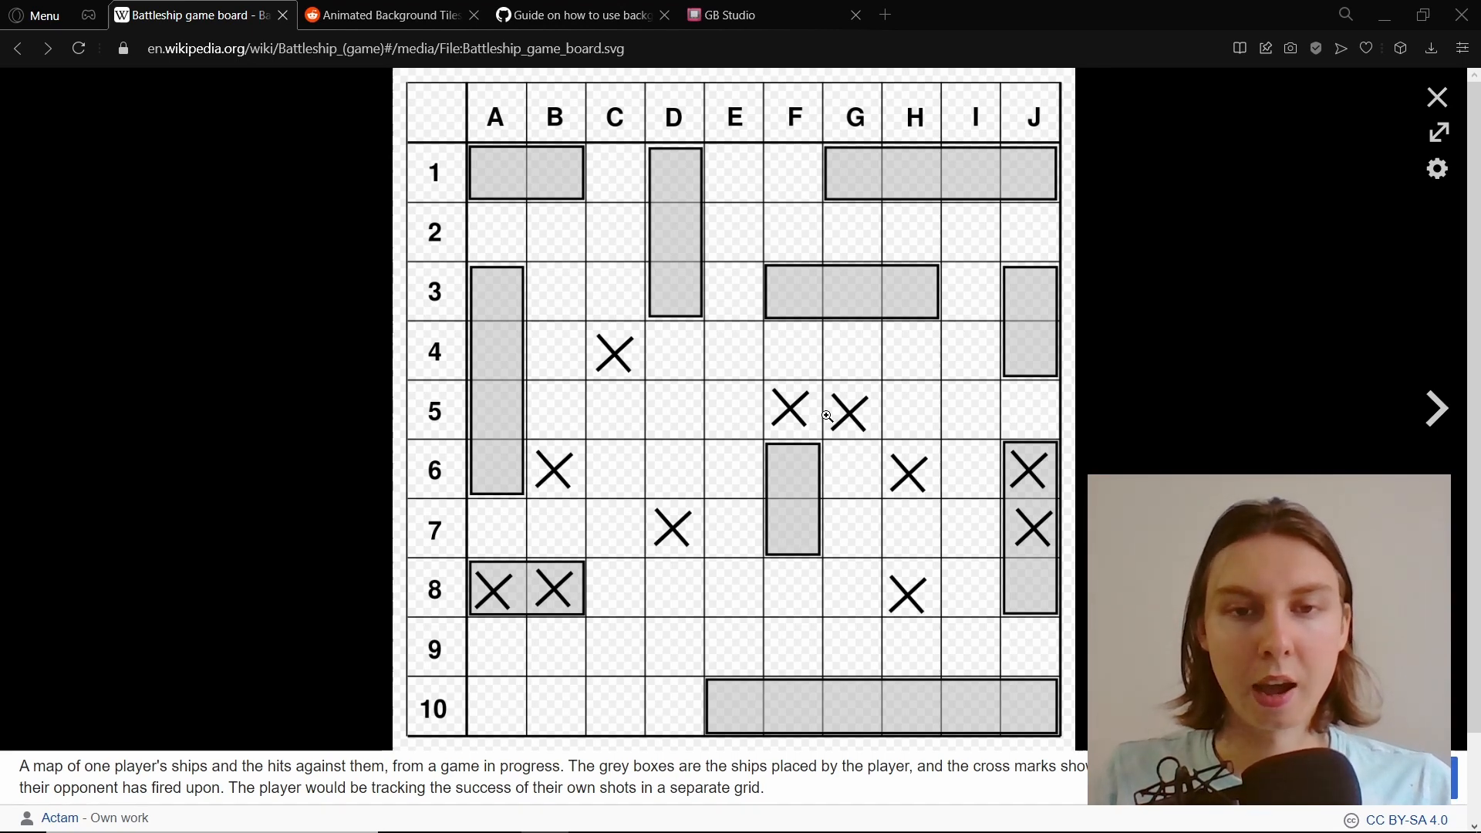
pyautogui.moveTo(650, 349)
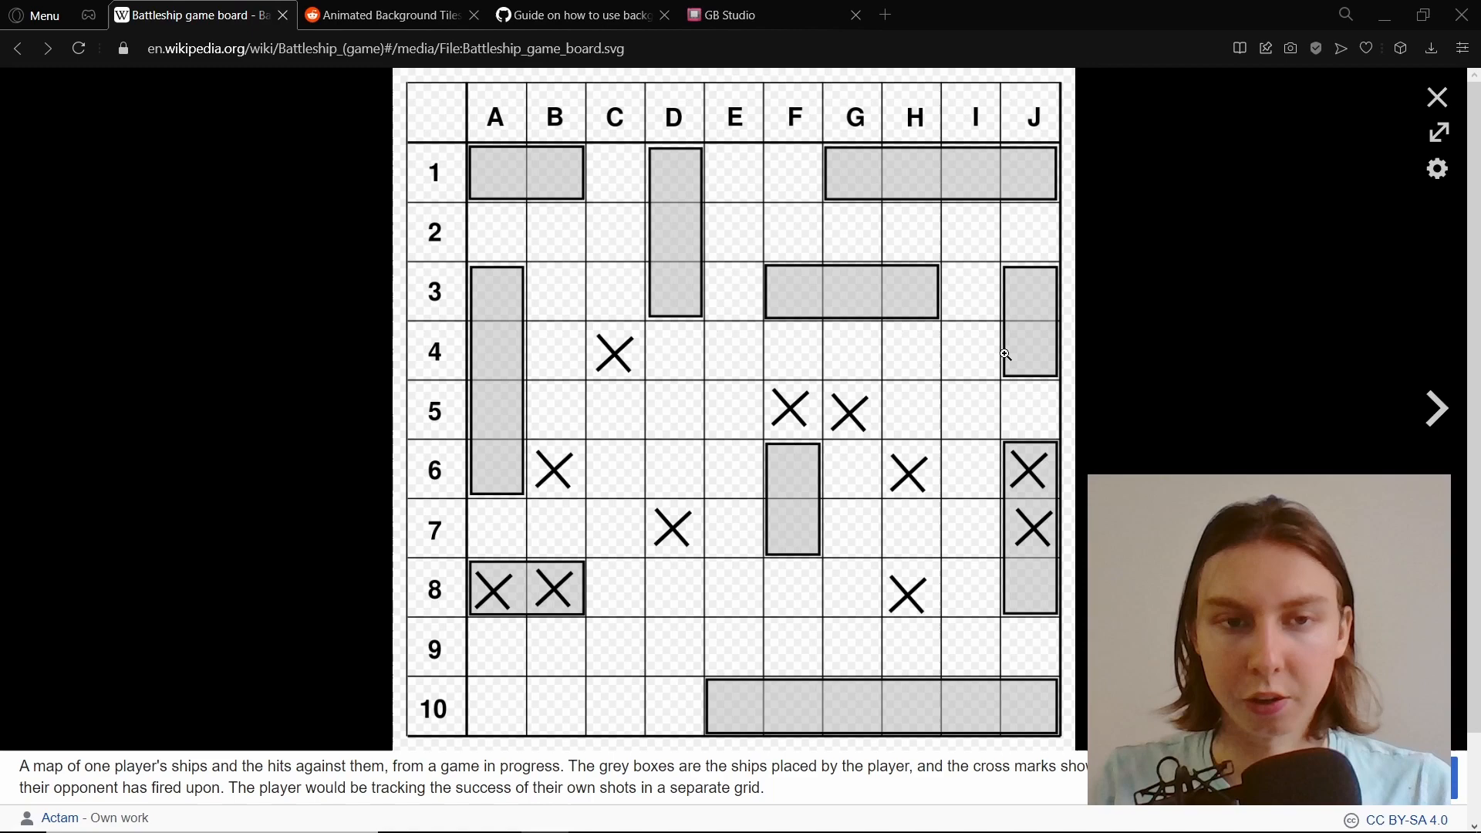
pyautogui.moveTo(623, 301)
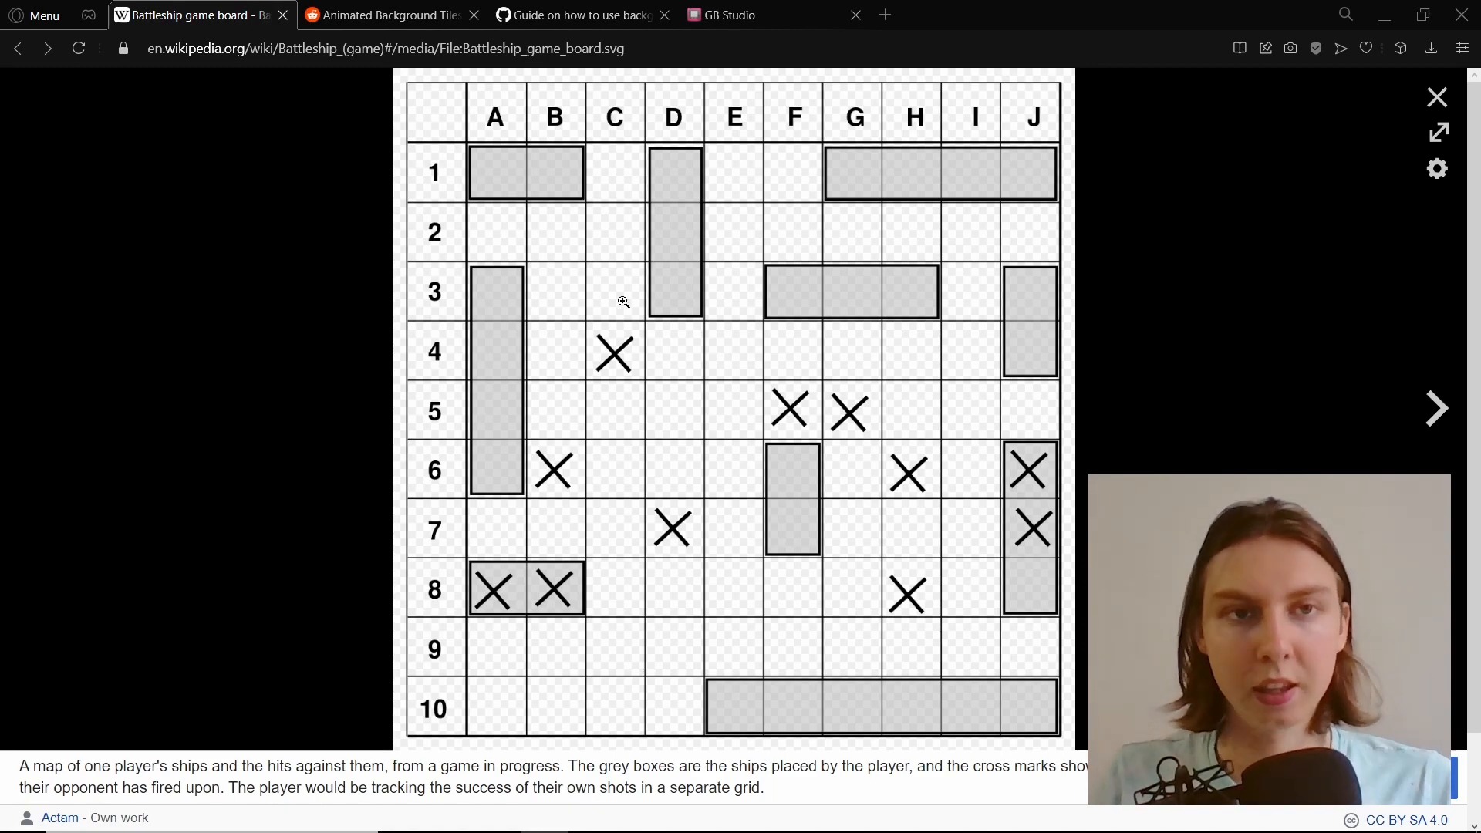
# - Read the Actor and Sprite Tile Limits sections in GB Studio's printable docs, then return to the board image
pyautogui.click(729, 14)
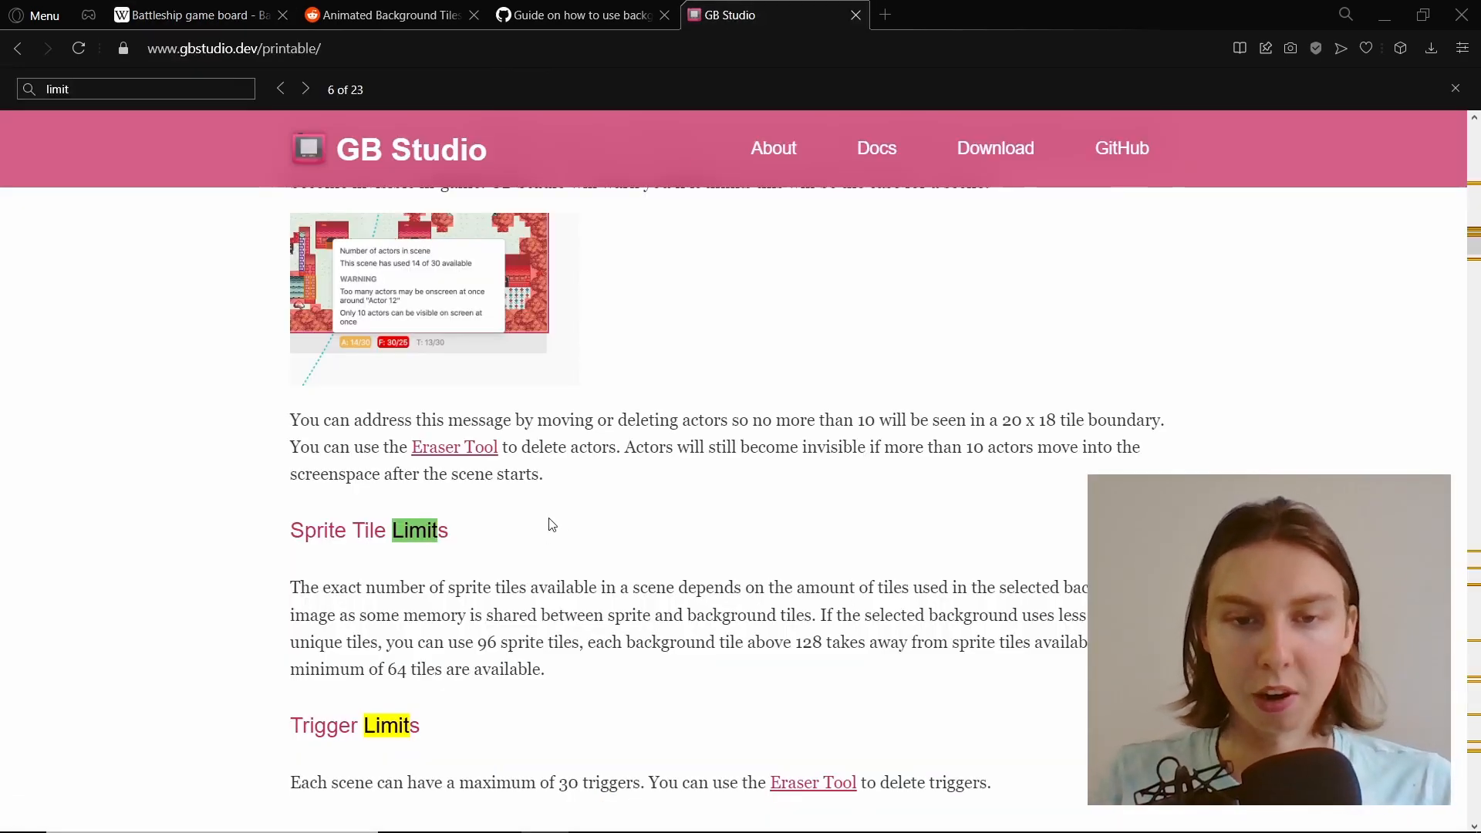
pyautogui.scroll(-3)
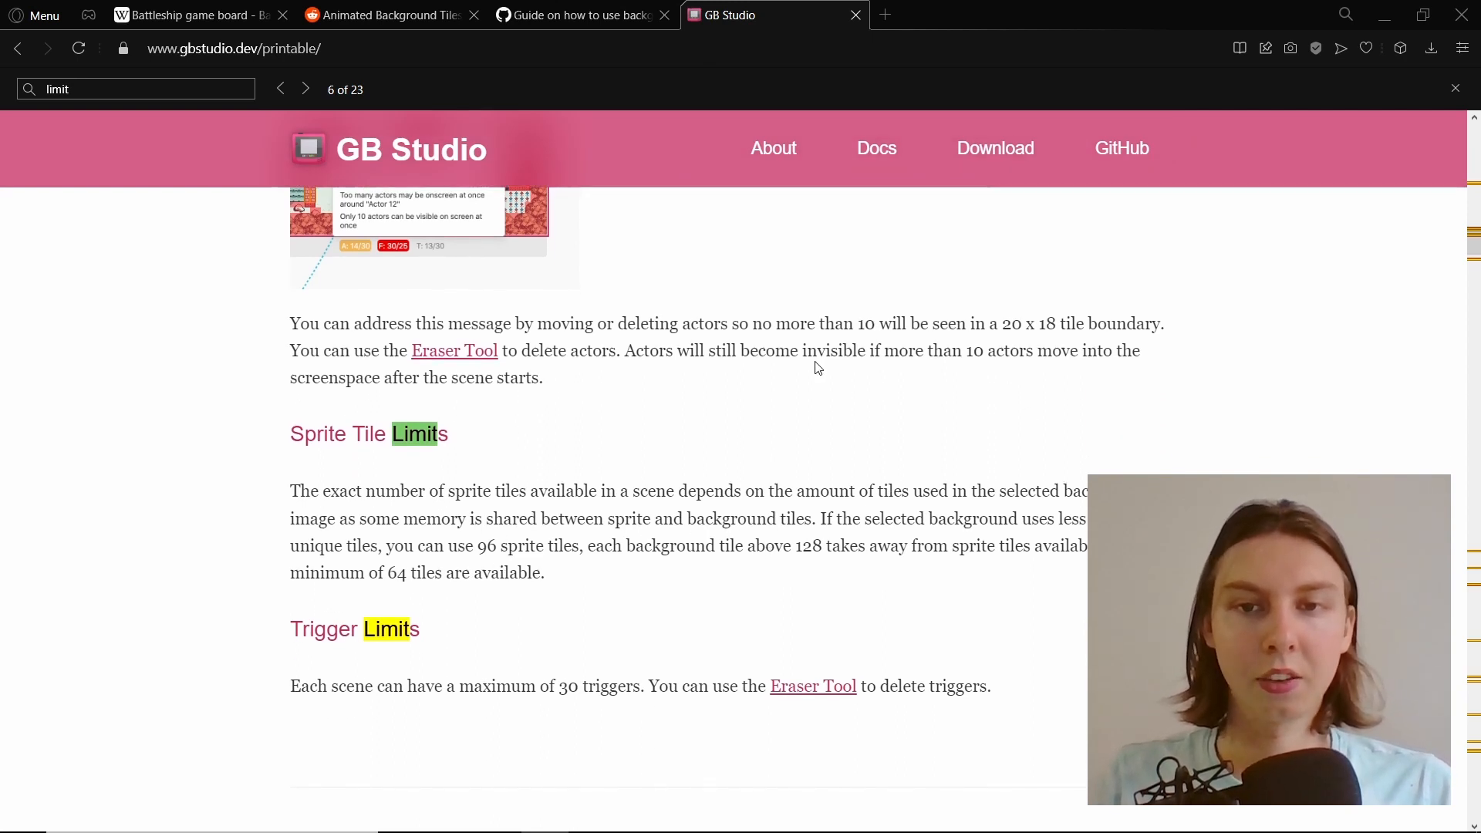
pyautogui.moveTo(650, 173)
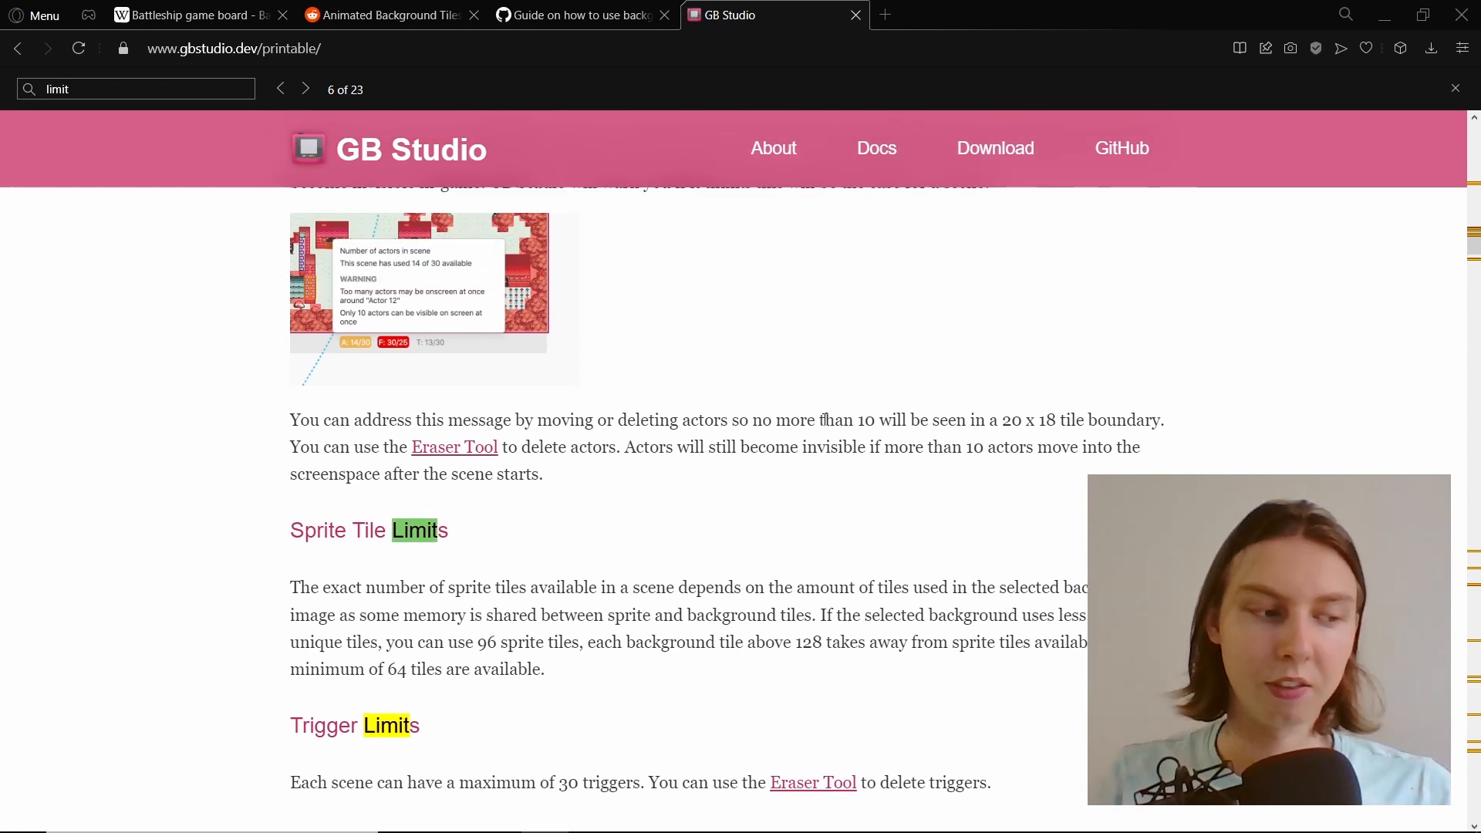
pyautogui.moveTo(866, 485)
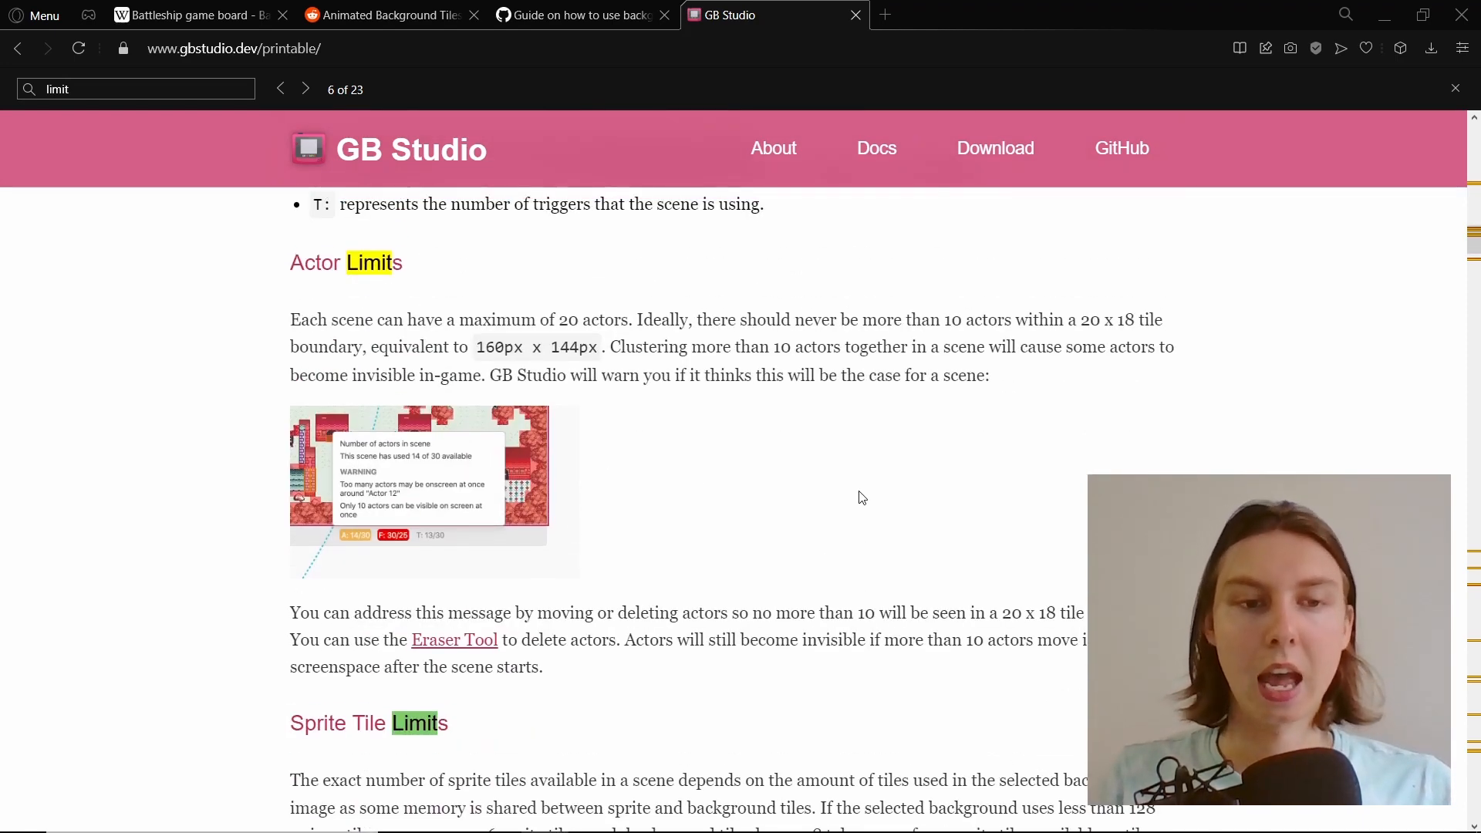
pyautogui.scroll(-3)
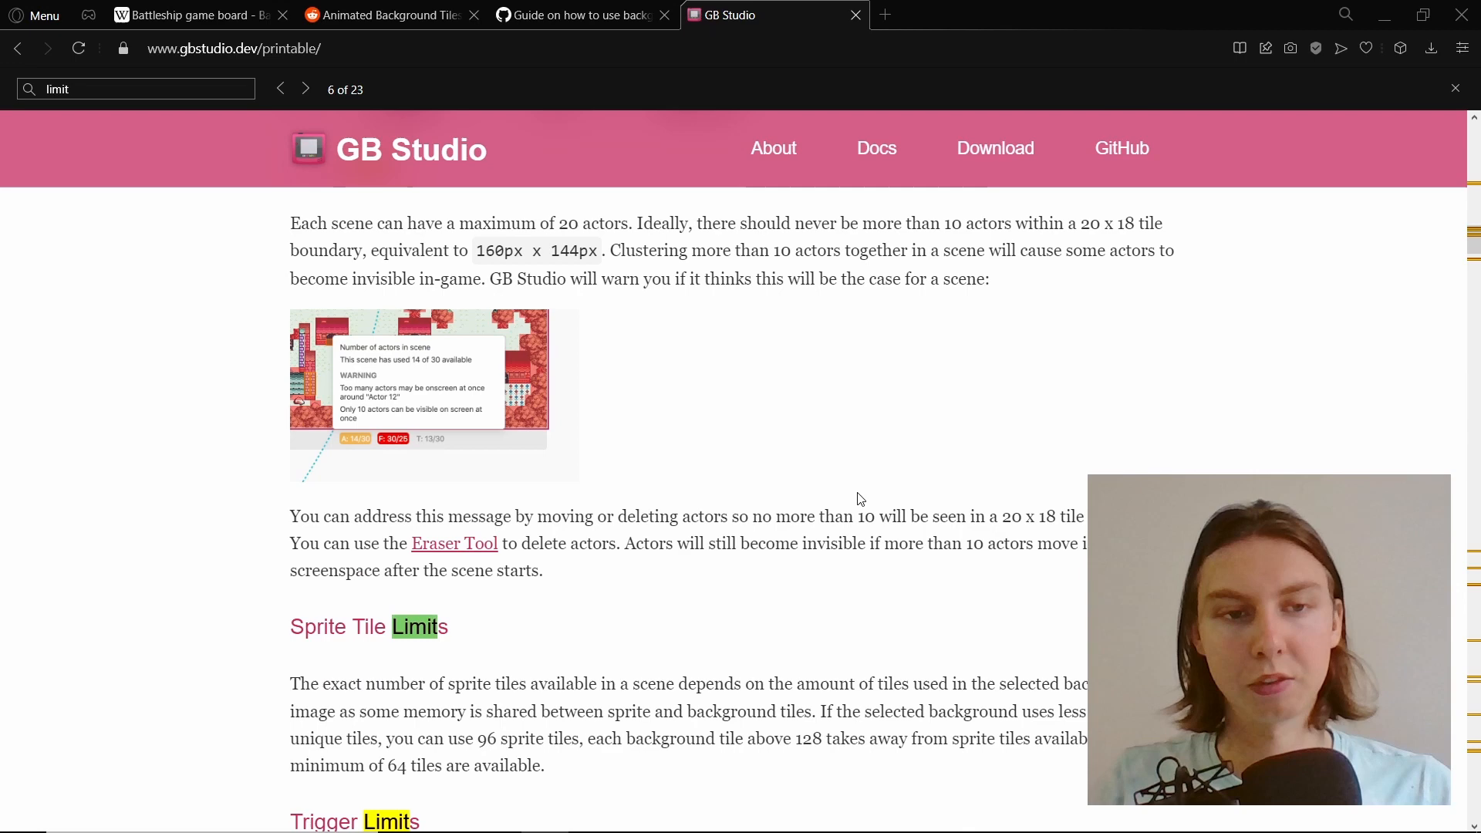
pyautogui.scroll(3)
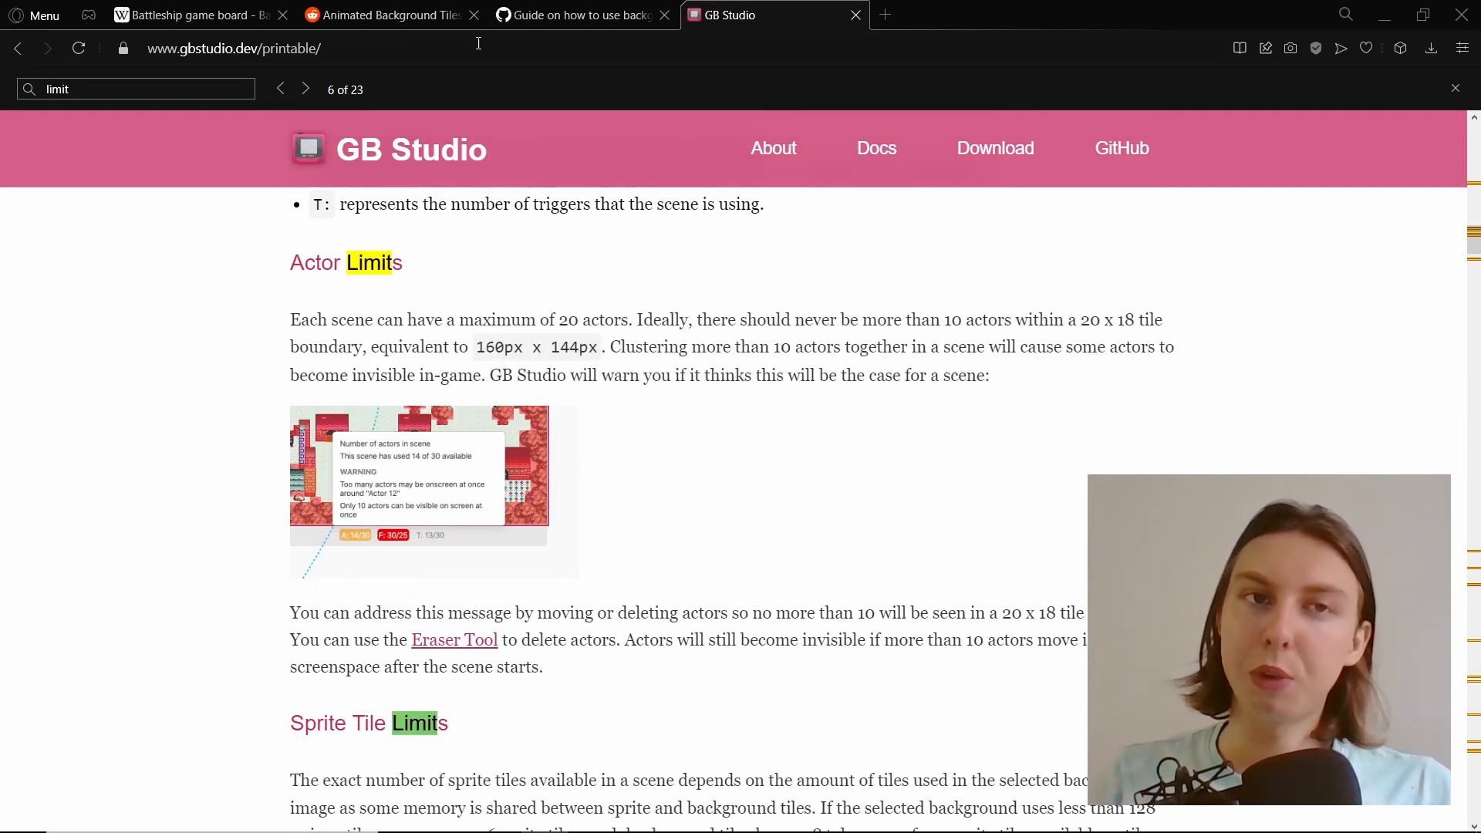
pyautogui.click(189, 14)
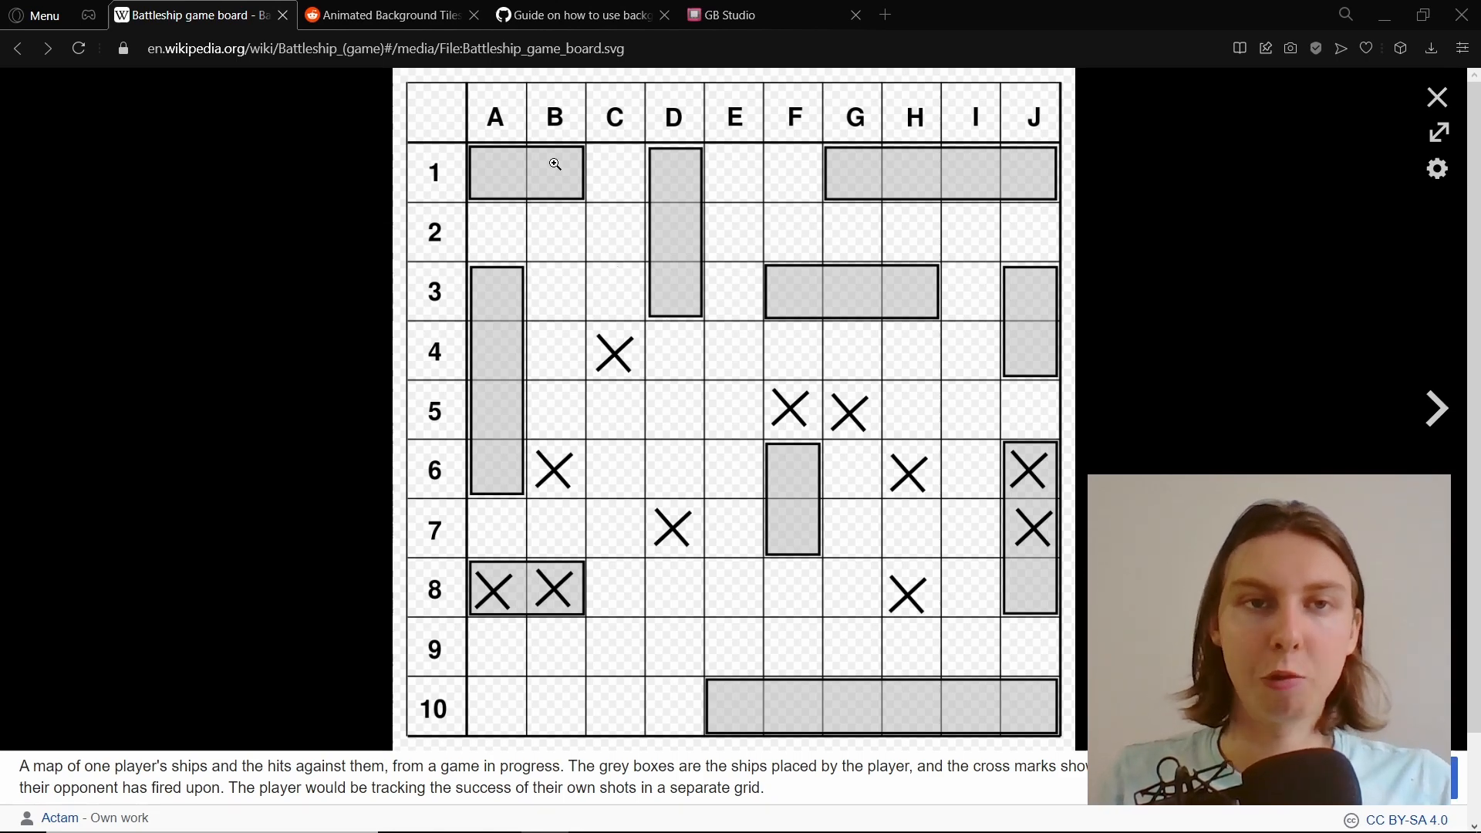
pyautogui.moveTo(607, 222)
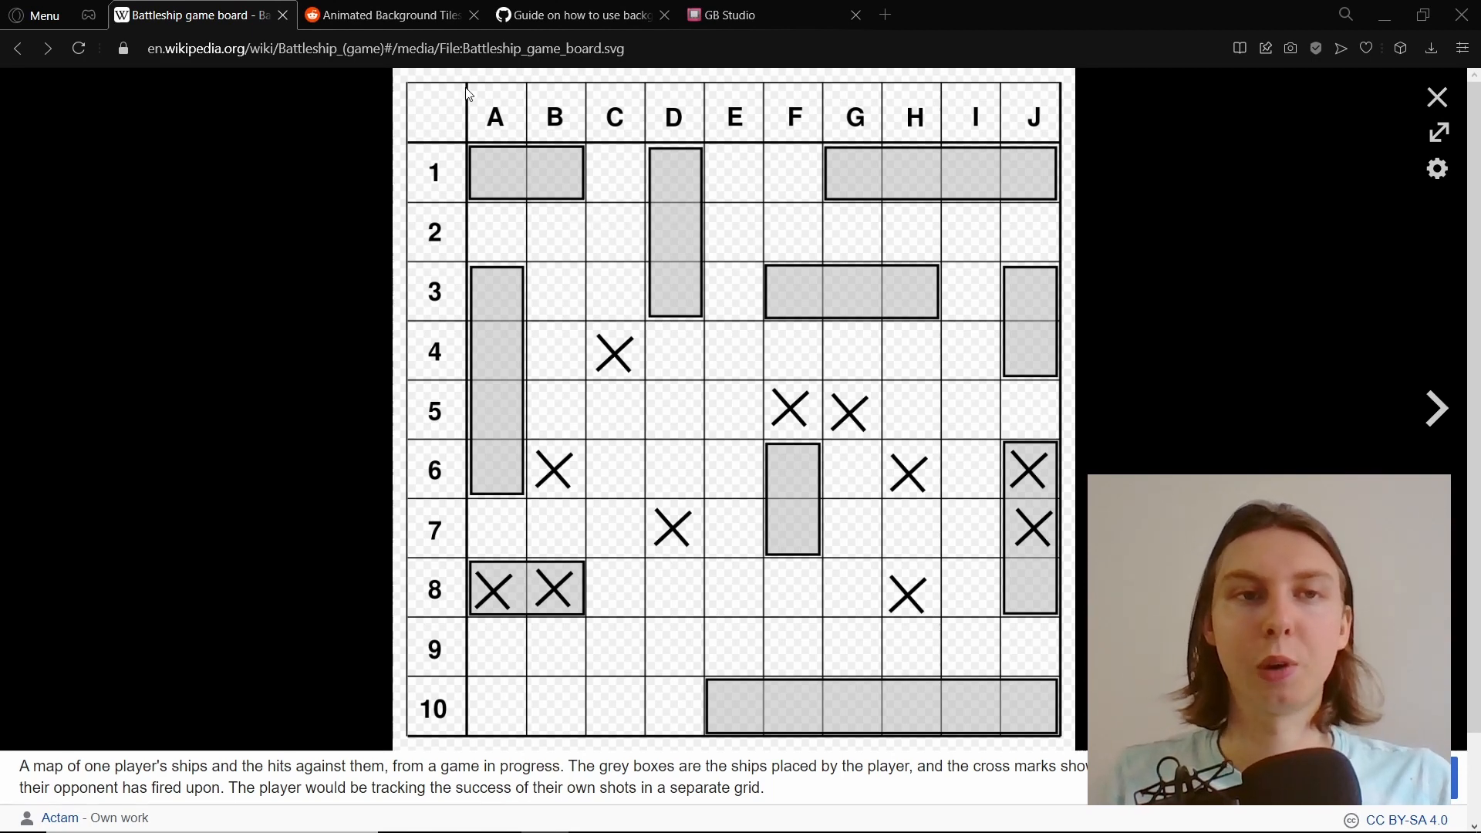
pyautogui.moveTo(632, 278)
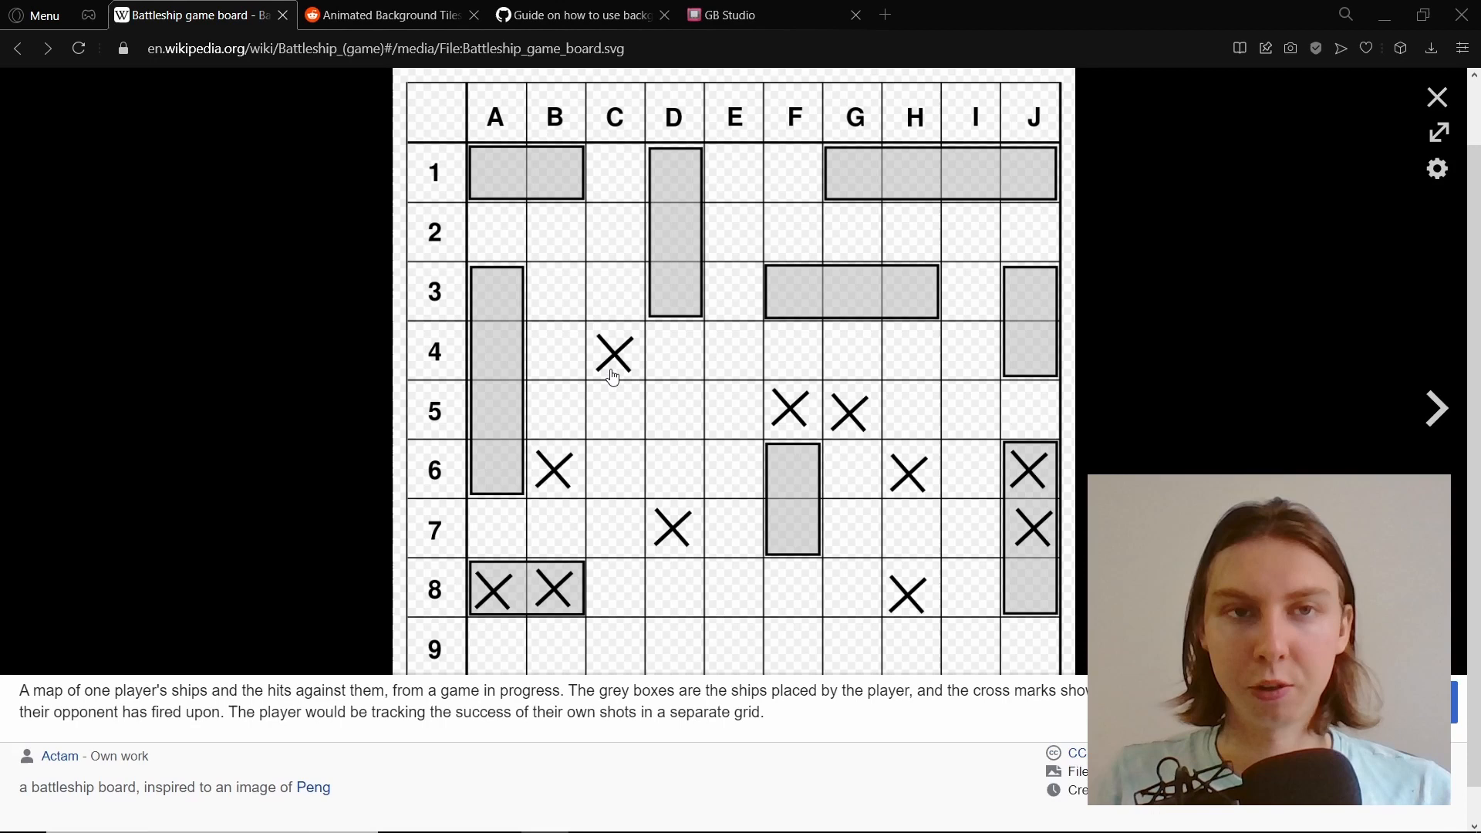
# - Glance at the Reddit animated-tiles post, then the gist on swapping tiles with VM_REPLACE_TILE_XY
pyautogui.scroll(-3)
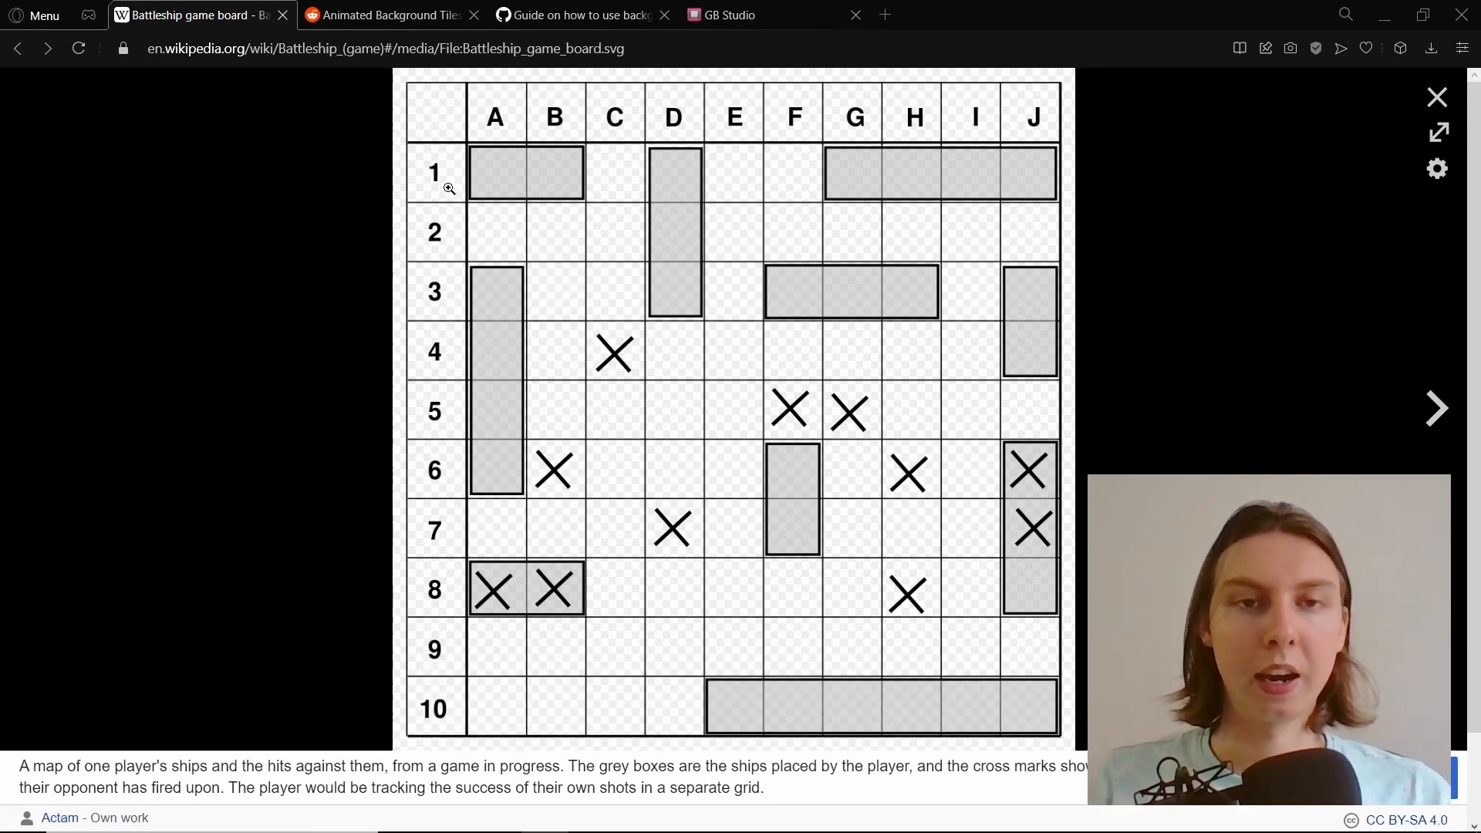
pyautogui.click(387, 14)
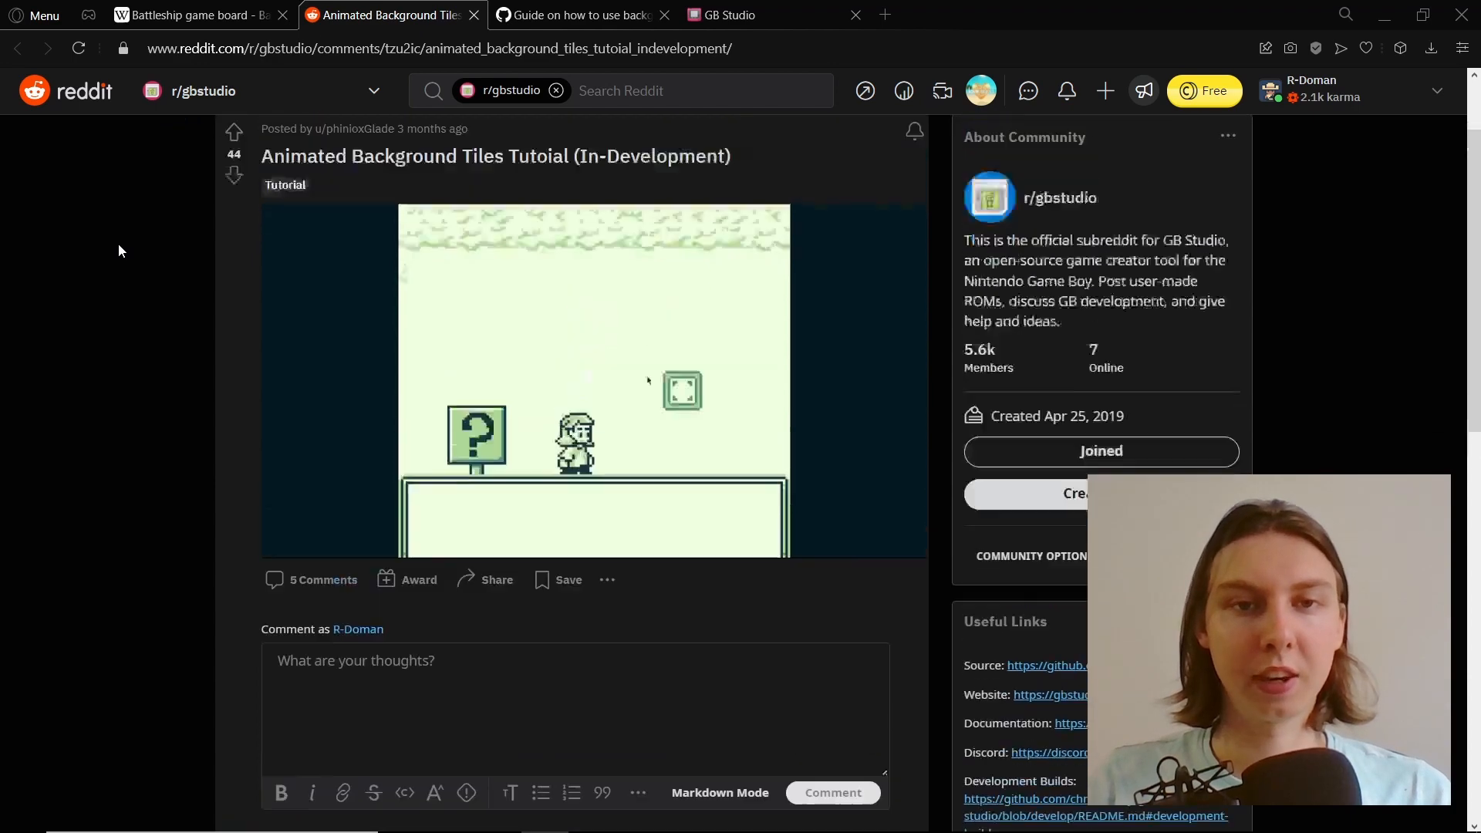
pyautogui.click(576, 14)
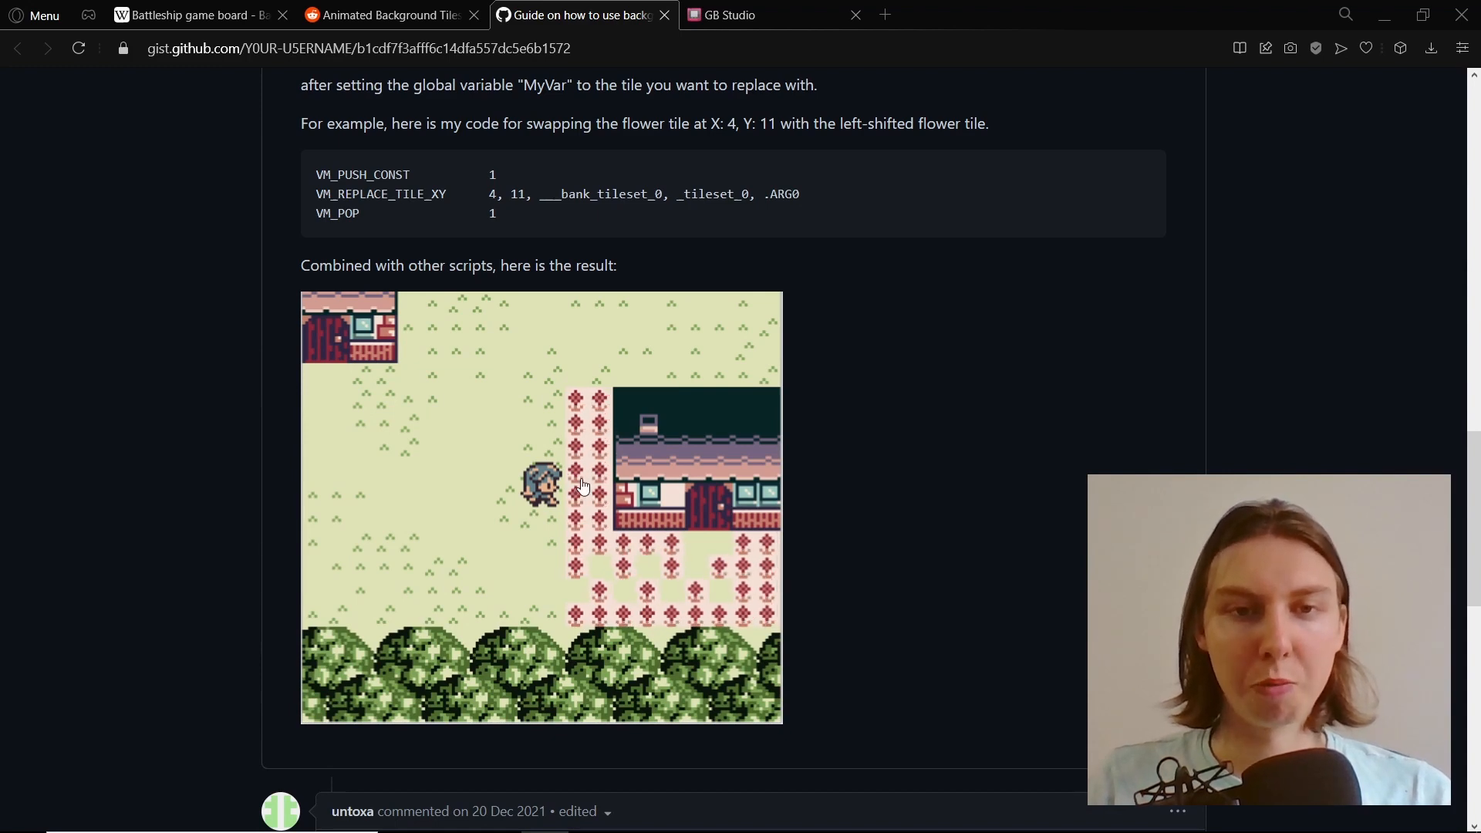
# - Read the gist's Setup and Scripting sections, then return to the GB Studio Battleship project
pyautogui.scroll(-3)
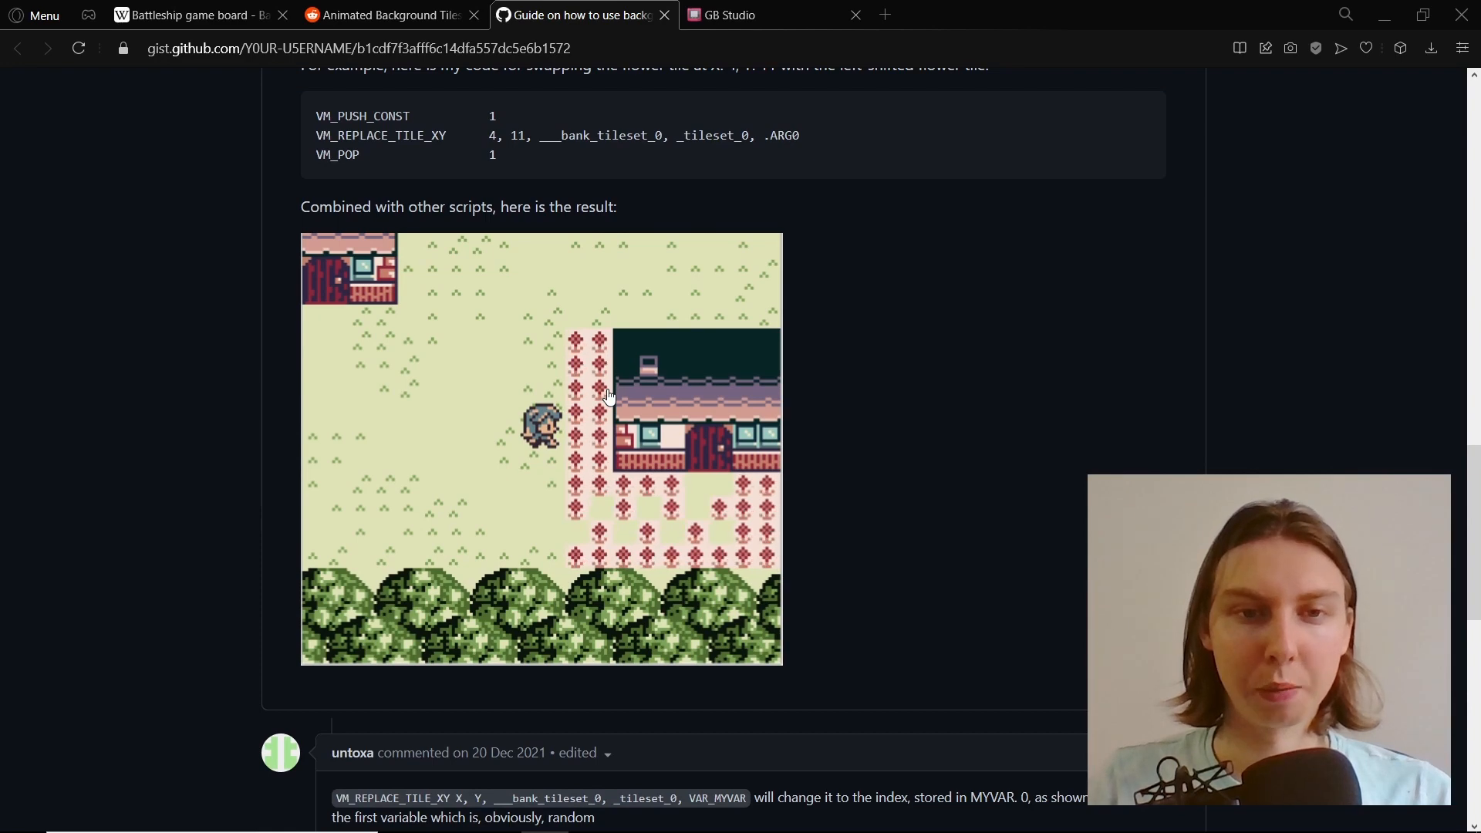
pyautogui.moveTo(635, 432)
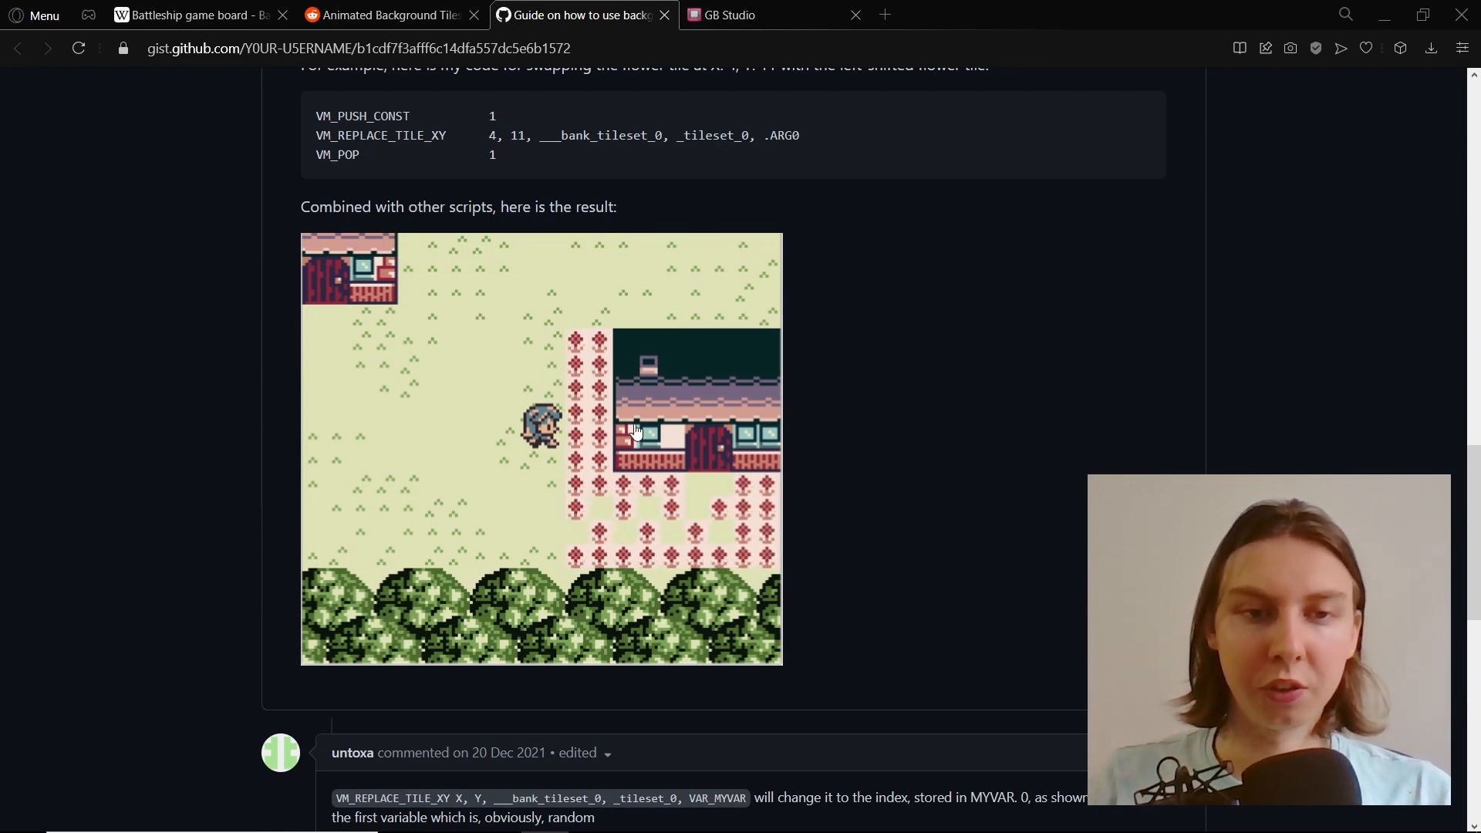
pyautogui.moveTo(772, 397)
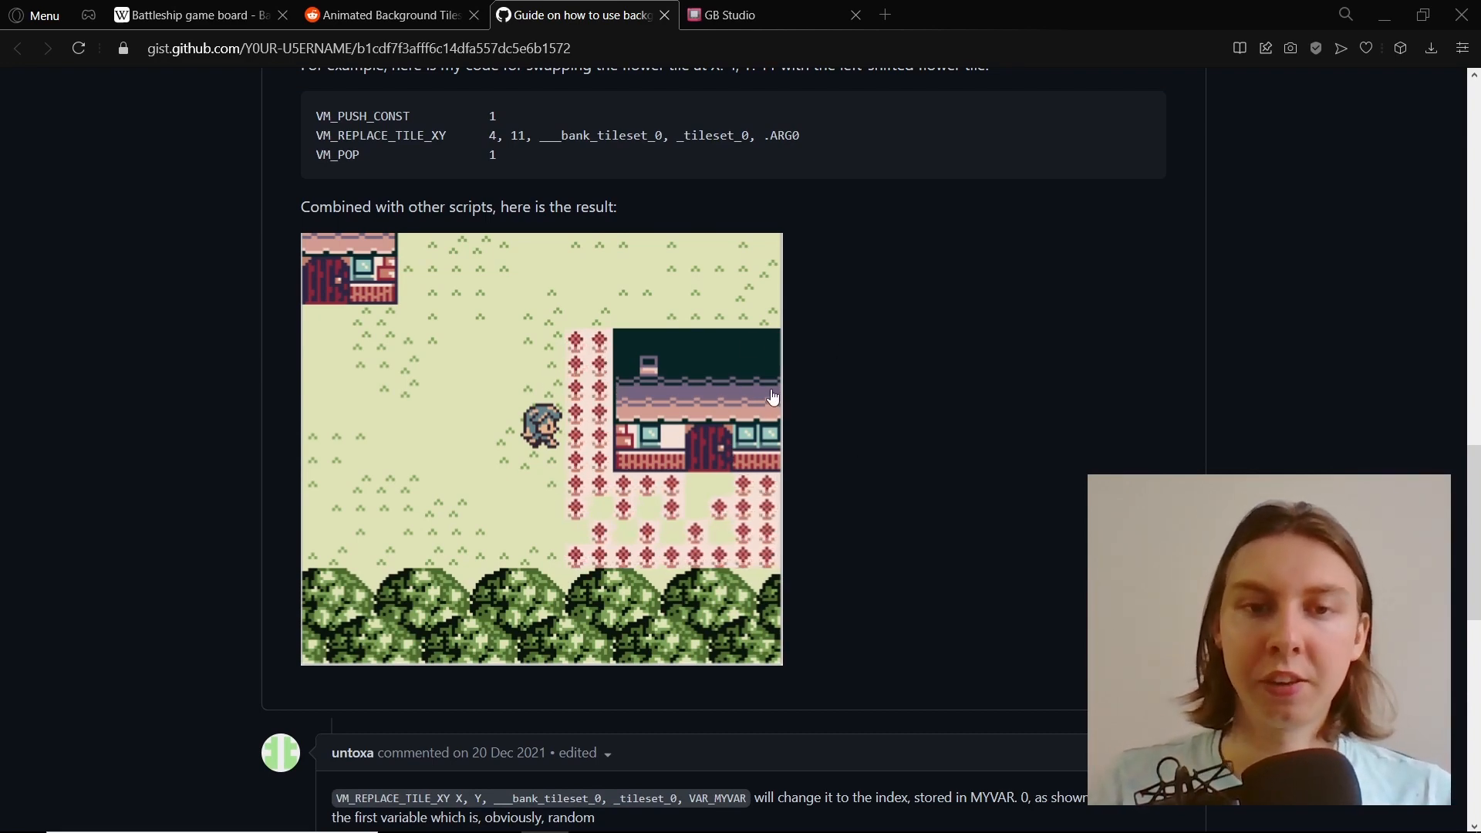
pyautogui.scroll(-3)
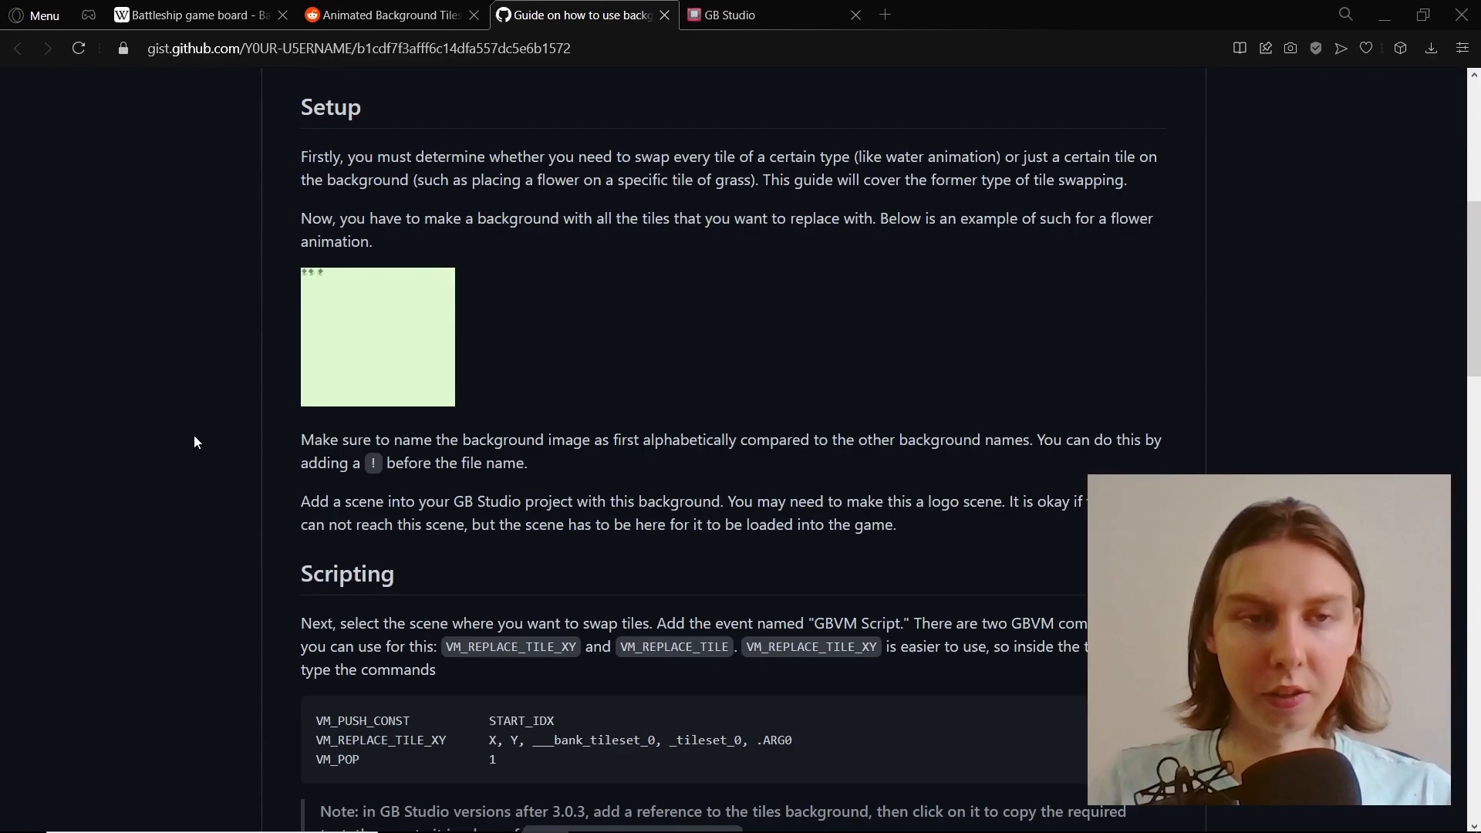
pyautogui.click(766, 14)
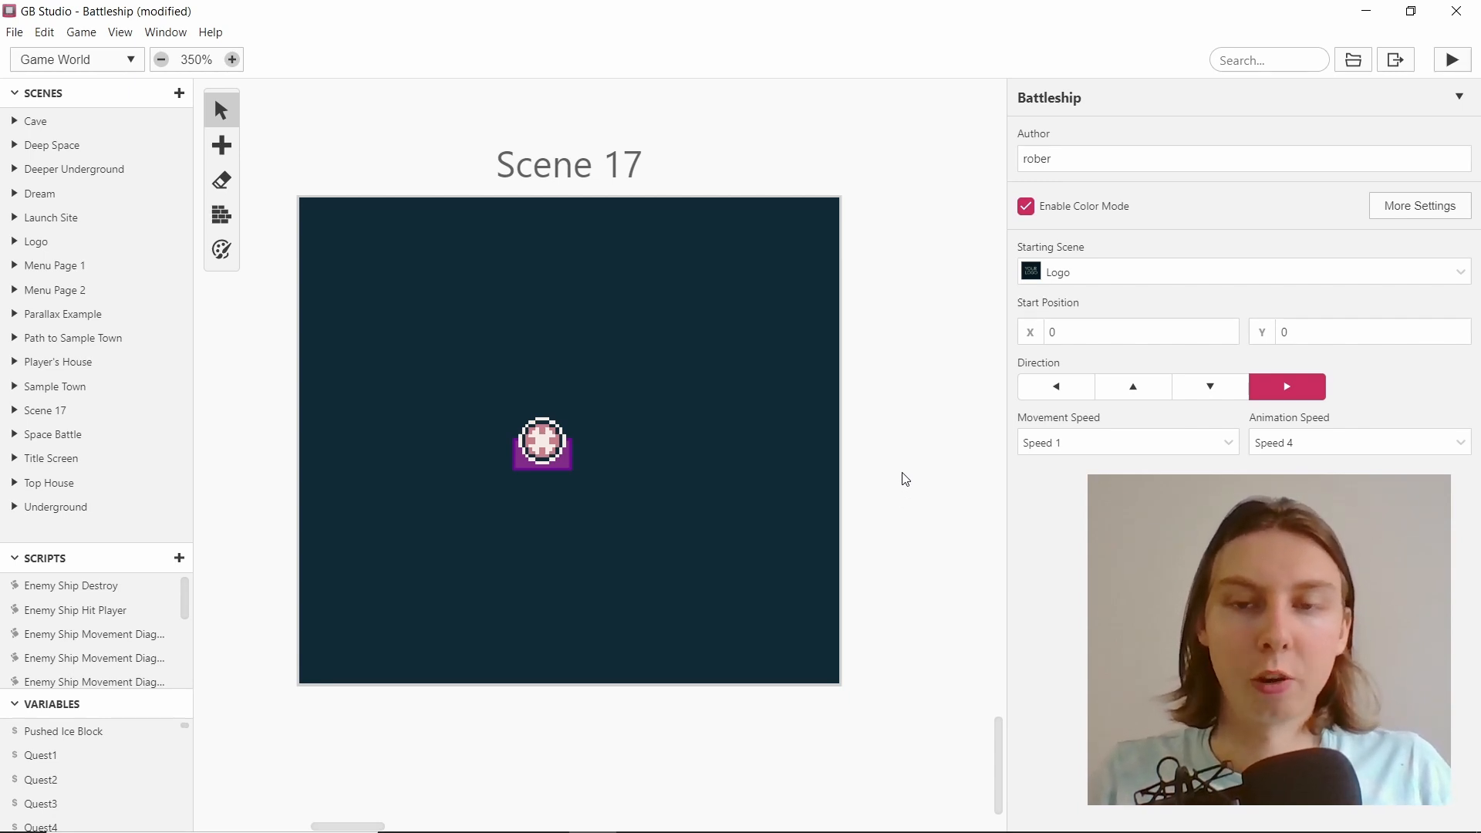
pyautogui.moveTo(909, 510)
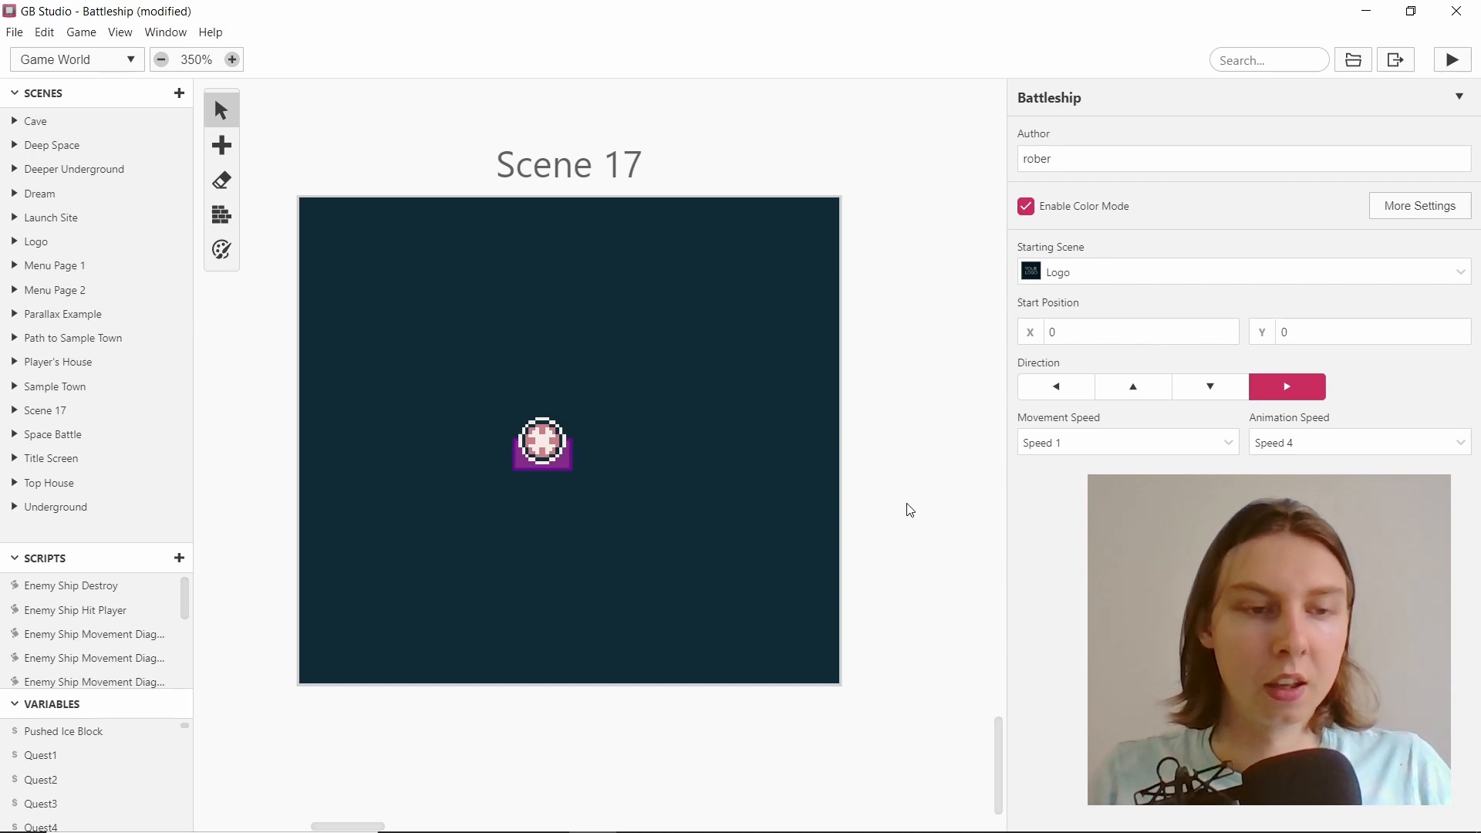
pyautogui.moveTo(904, 492)
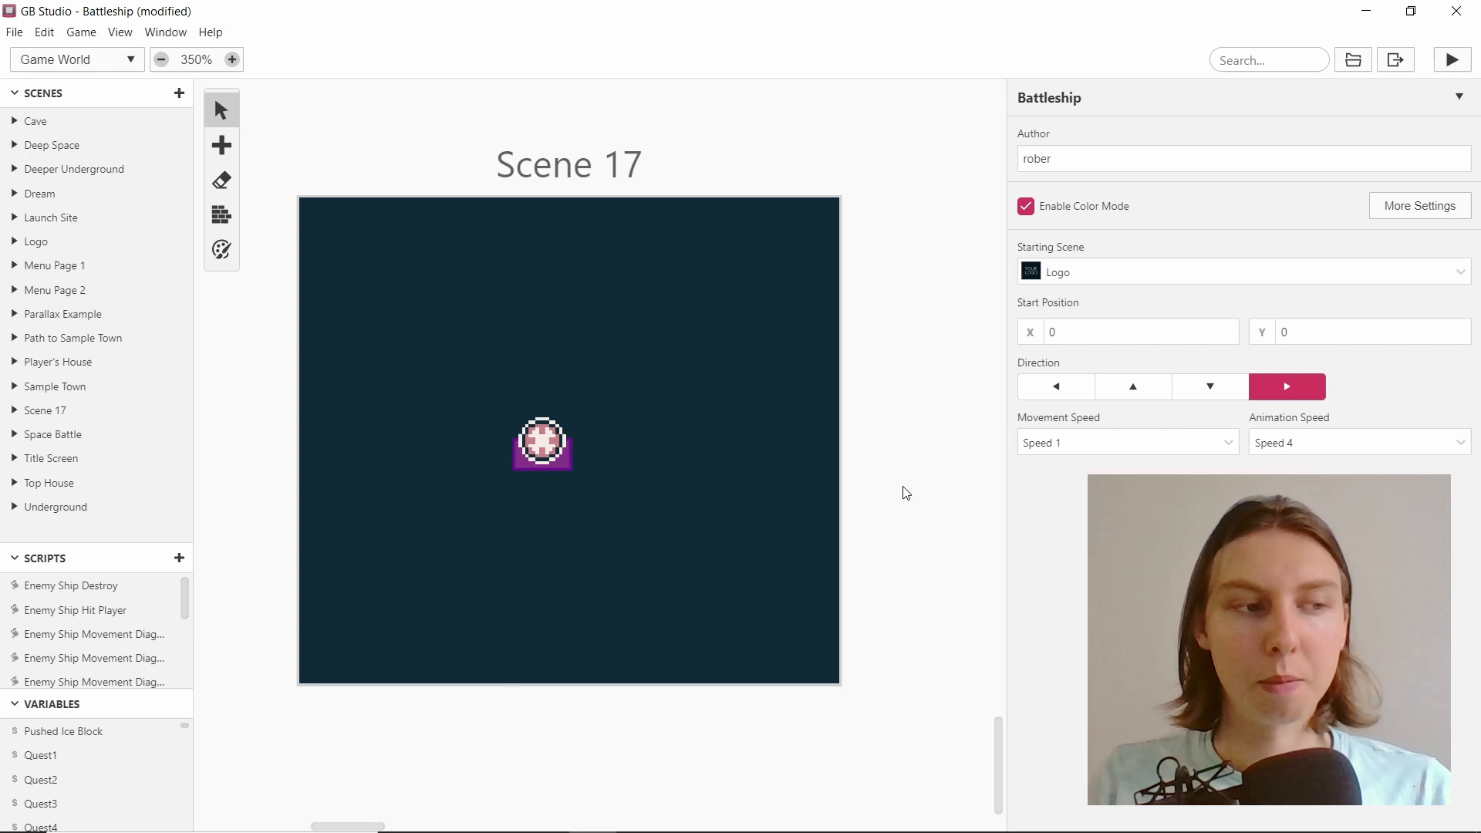
pyautogui.moveTo(909, 500)
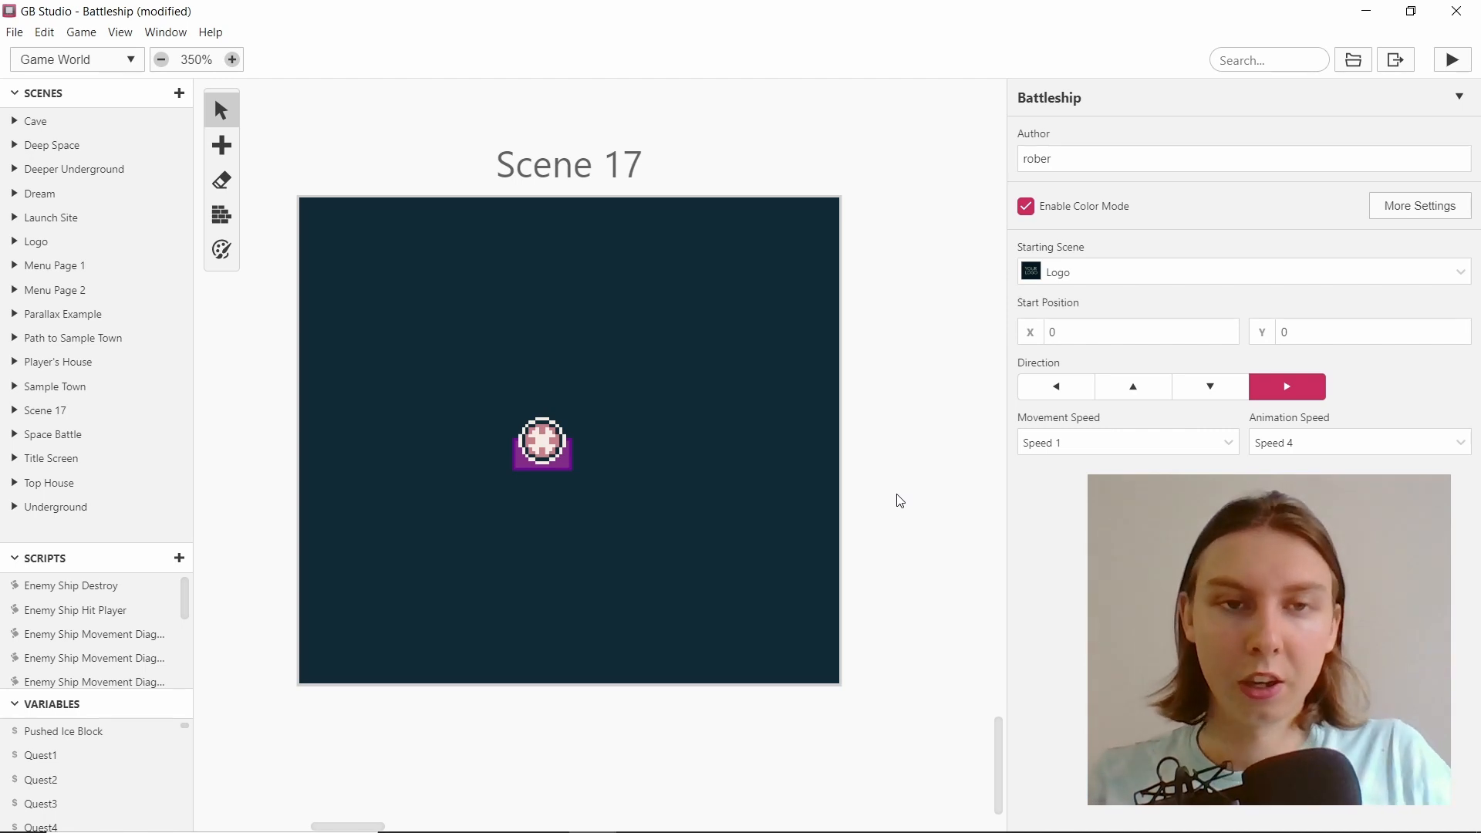
pyautogui.moveTo(918, 470)
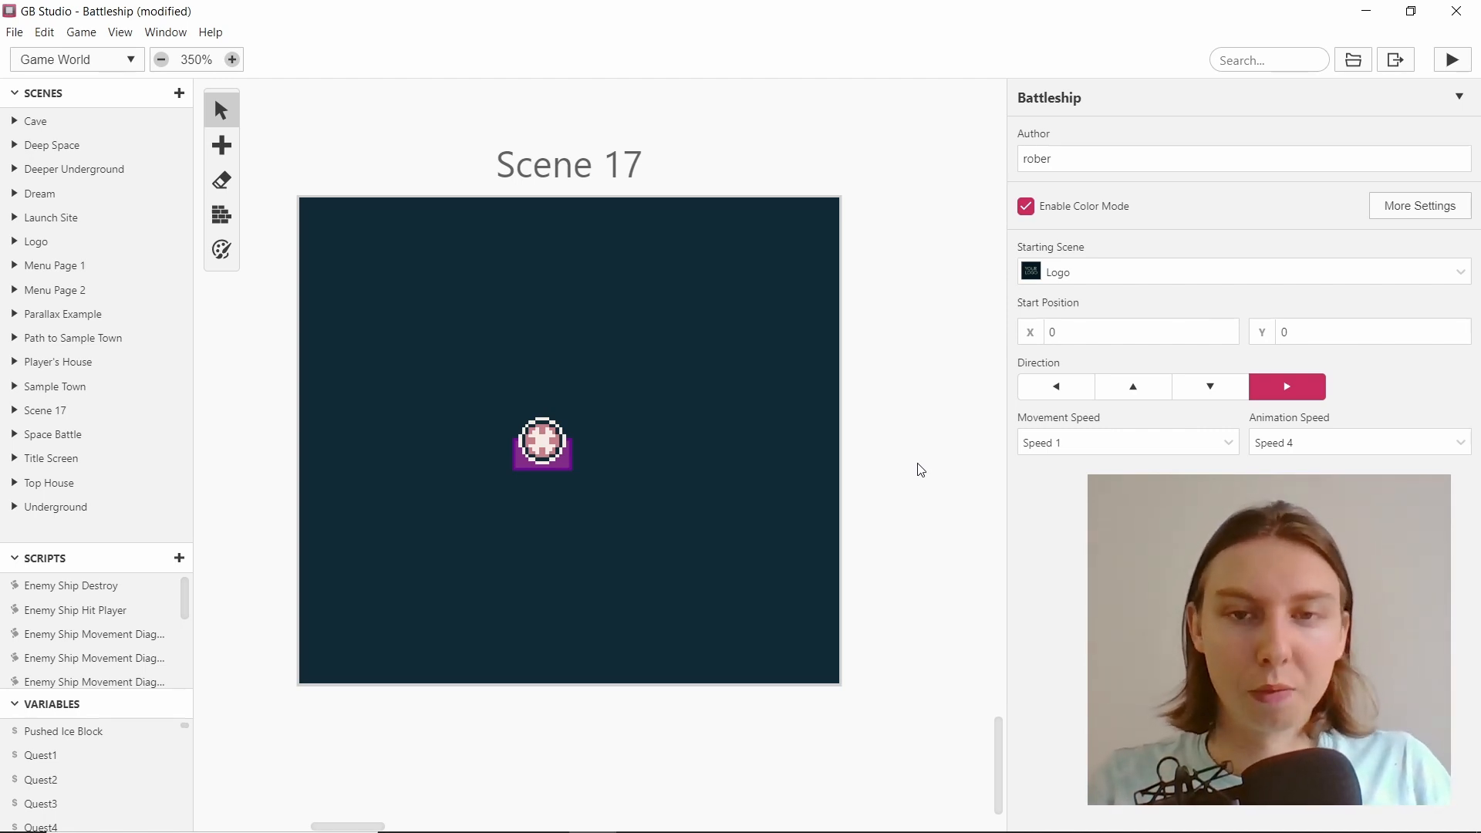
pyautogui.moveTo(930, 454)
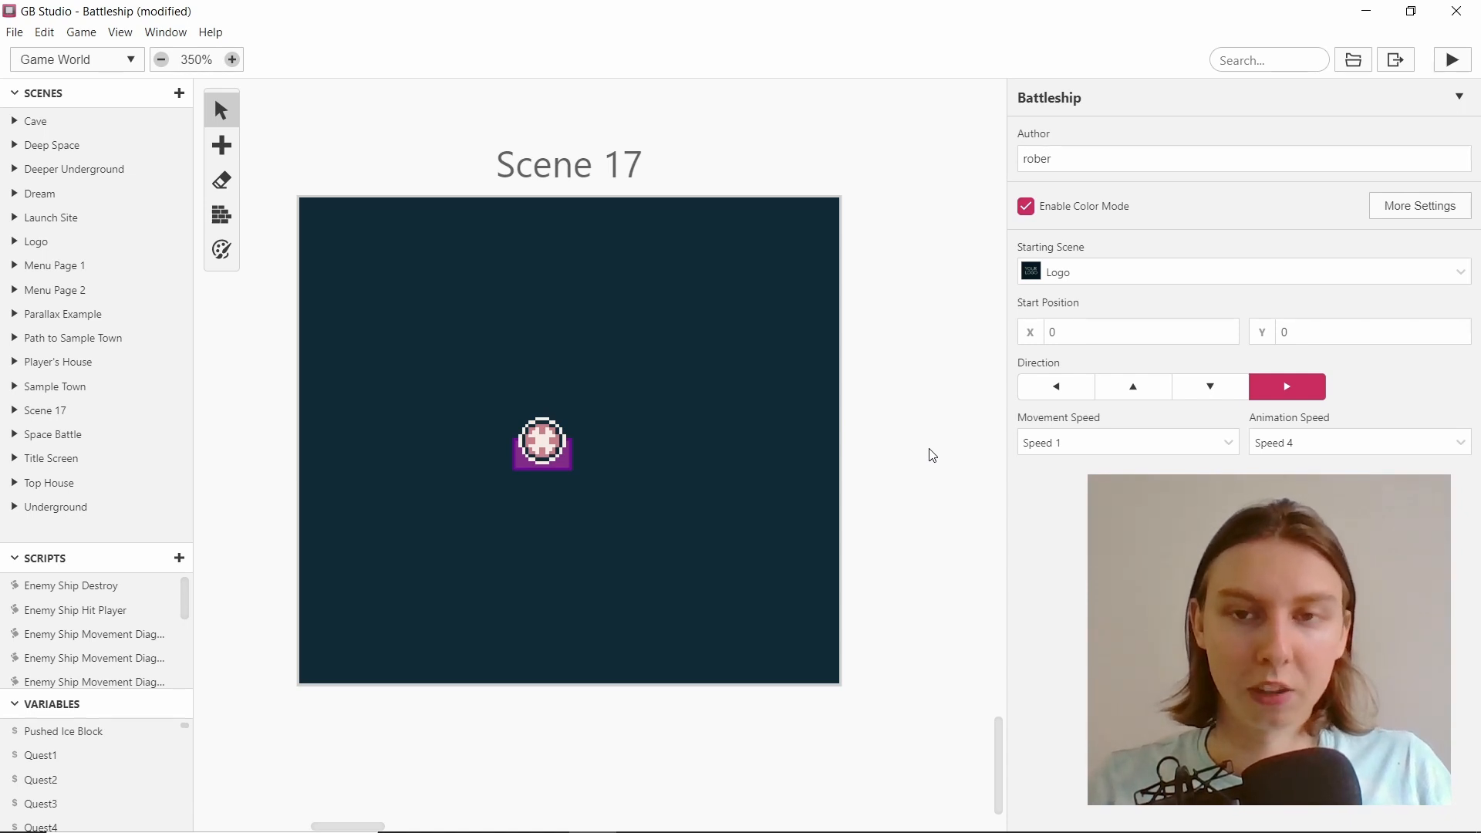
pyautogui.moveTo(922, 449)
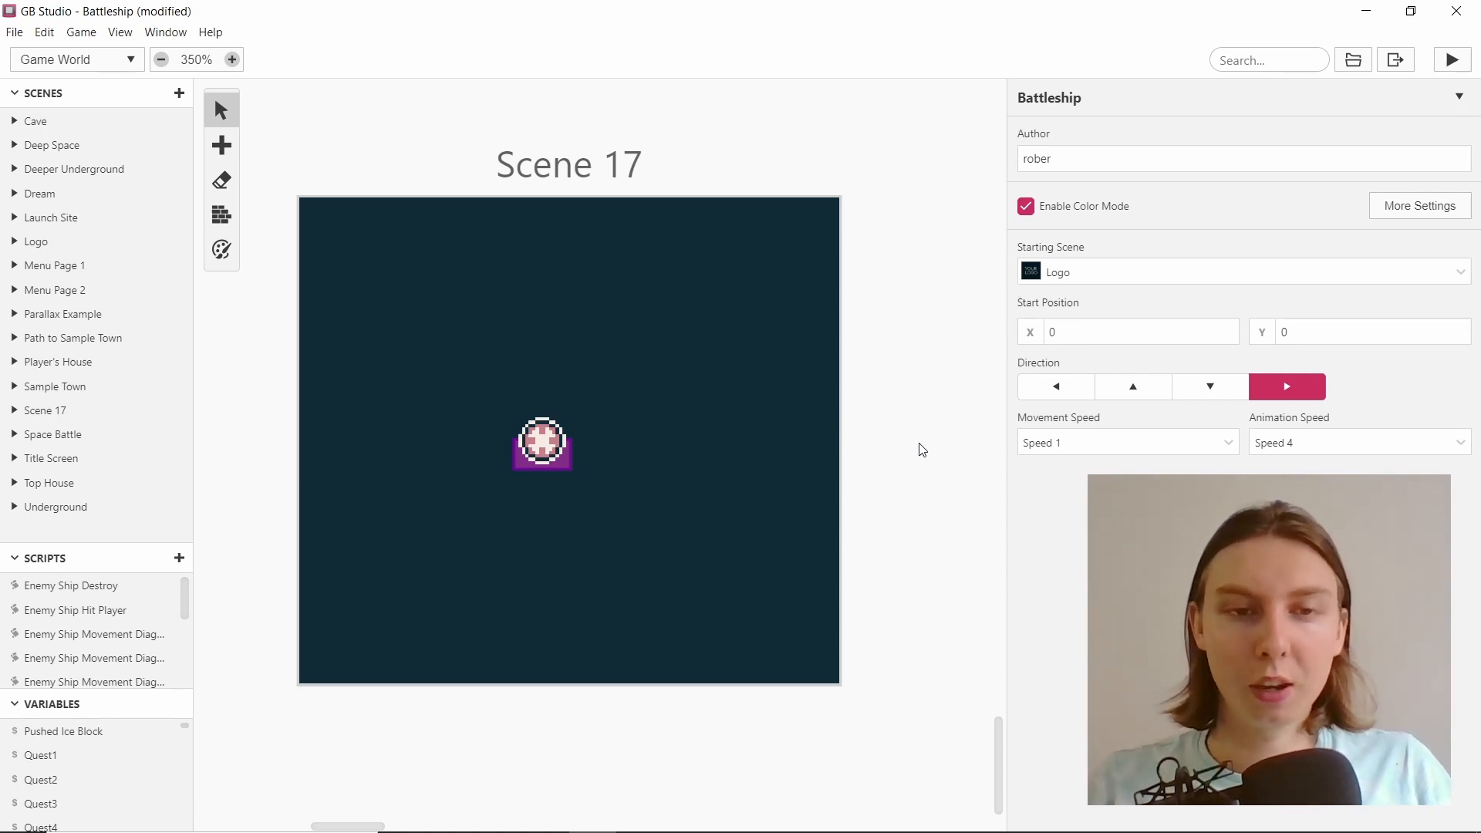